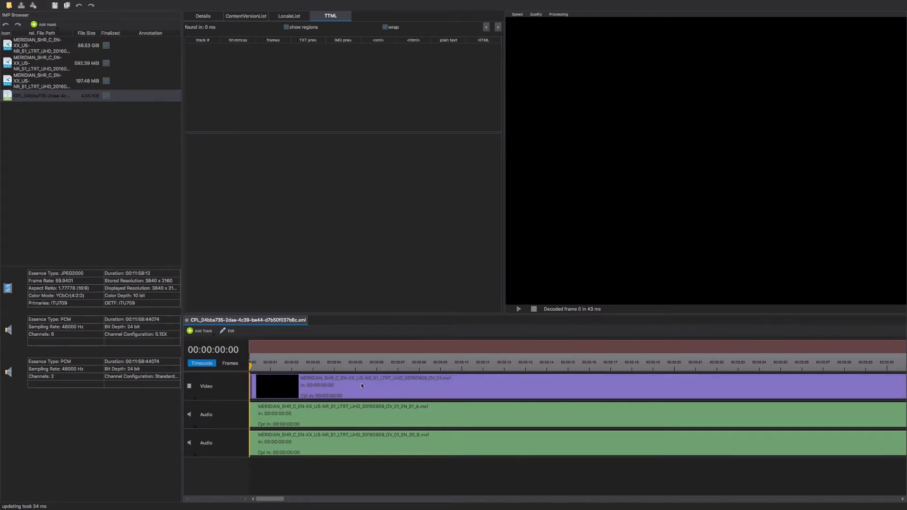
# Move the playhead to about 00:00:04 so the preview decodes the 'Los Angeles 1947' street frame.
pyautogui.click(350, 365)
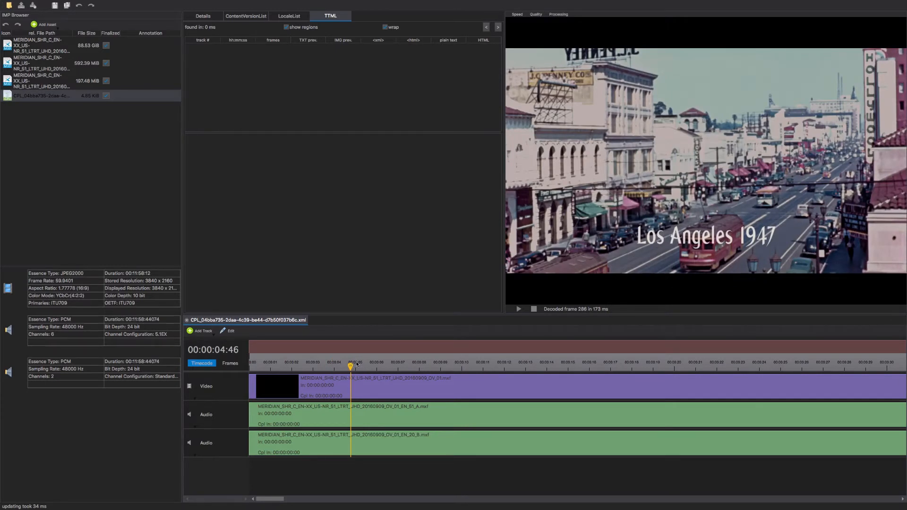
pyautogui.moveTo(745, 151)
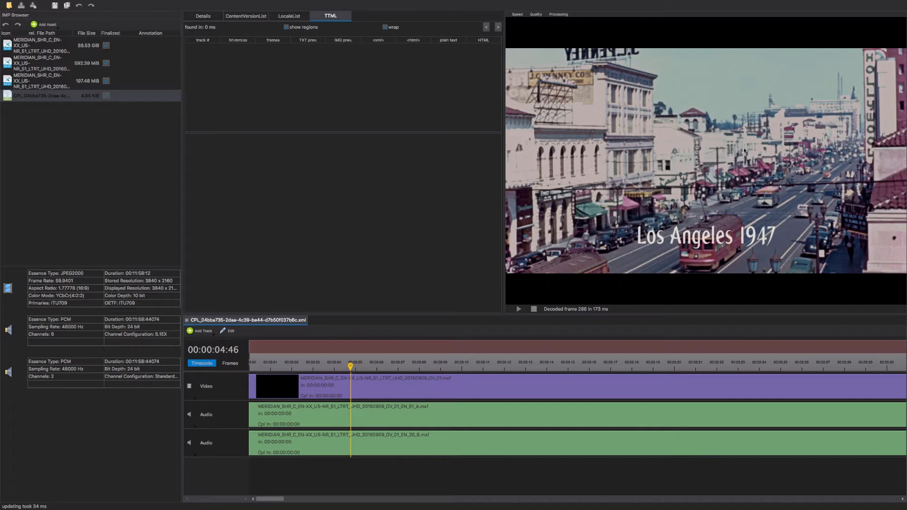
pyautogui.moveTo(651, 162)
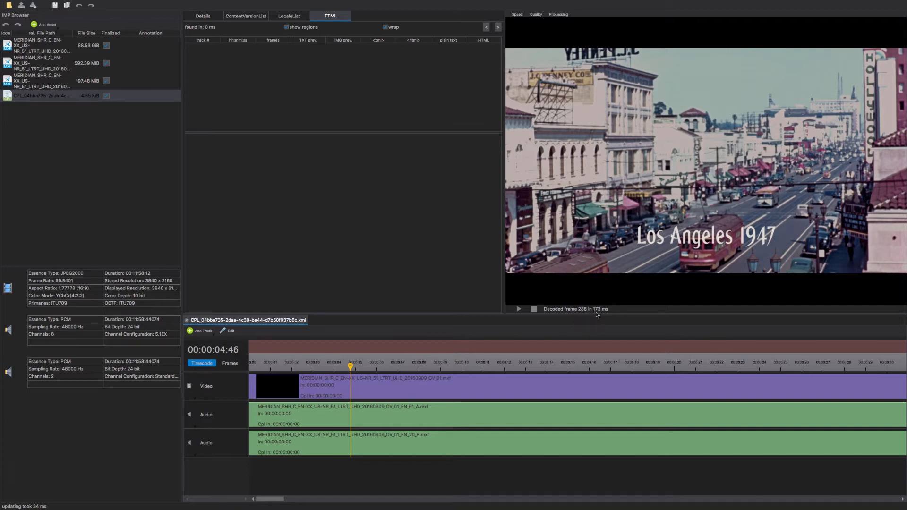
pyautogui.moveTo(609, 248)
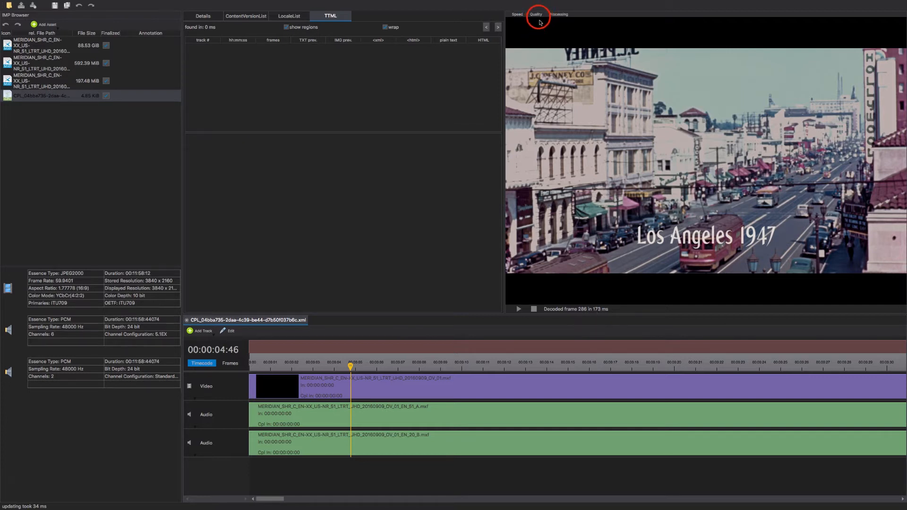
# Choose a low preview decoding resolution, then jump the playhead to ~18 s and back to ~9 s.
pyautogui.click(538, 14)
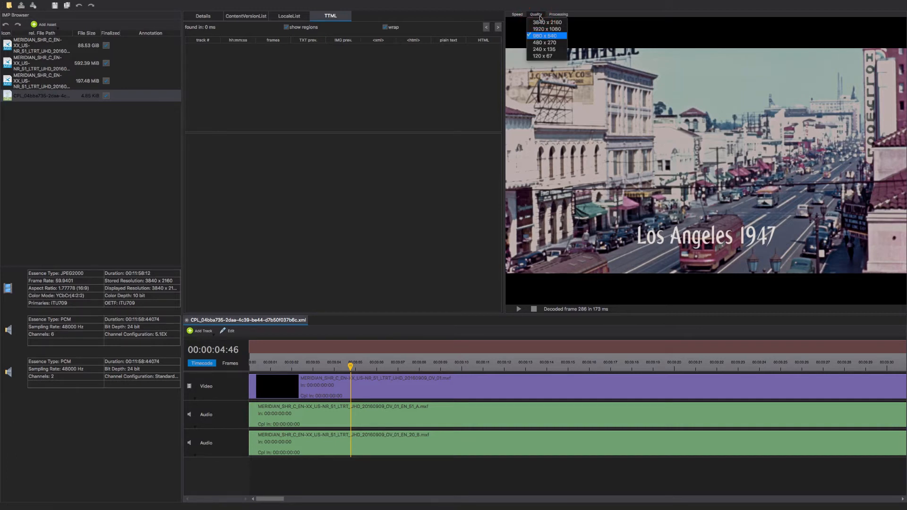
pyautogui.moveTo(553, 116)
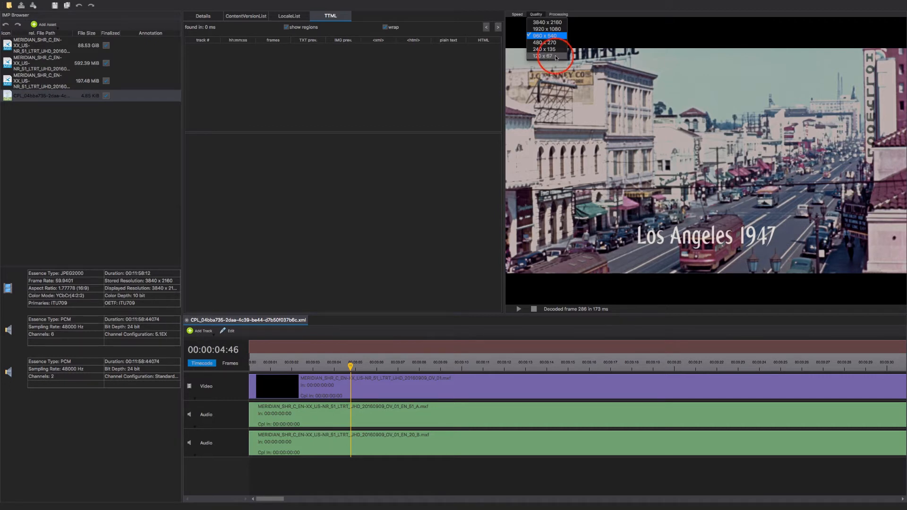
pyautogui.click(542, 55)
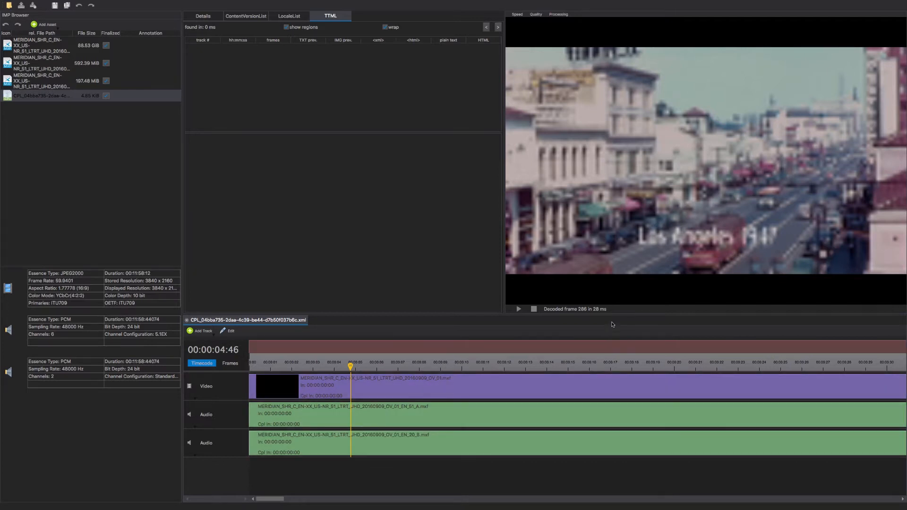
pyautogui.moveTo(611, 319)
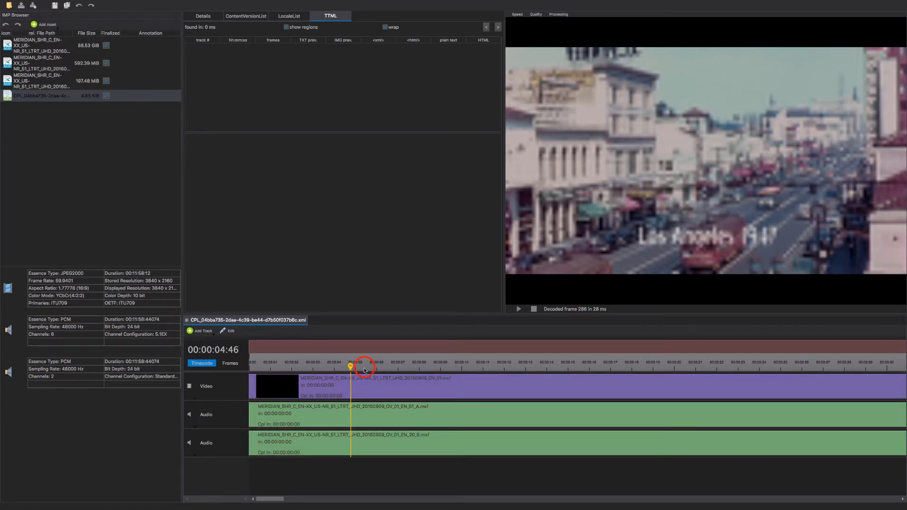
pyautogui.click(631, 364)
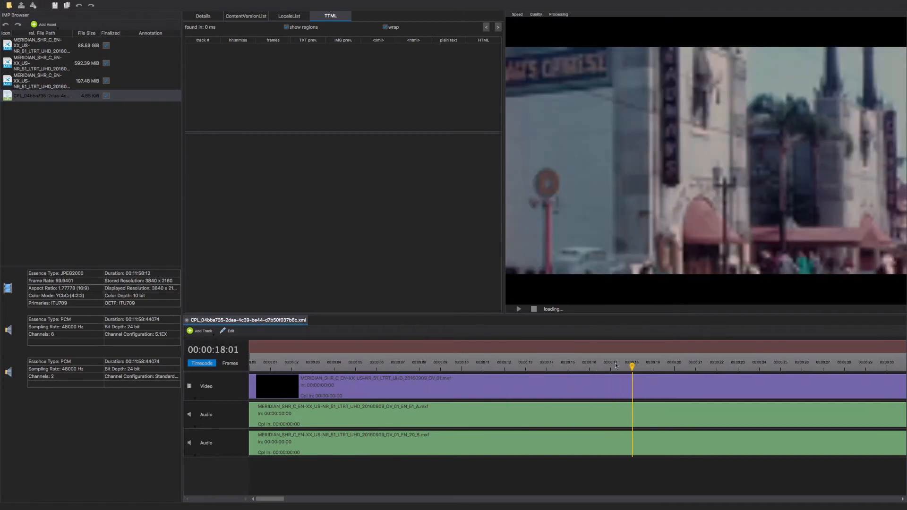
pyautogui.click(418, 363)
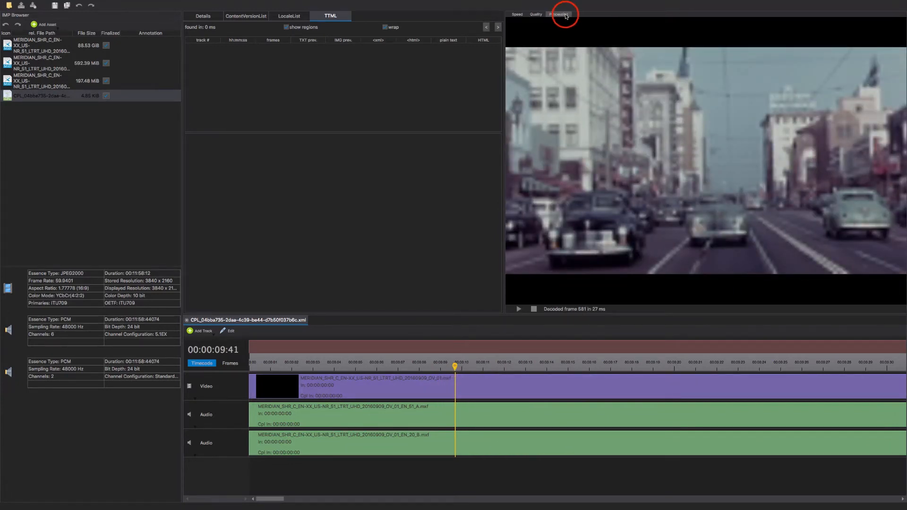
# Turn off Smooth and Scaling in the preview Processing options.
pyautogui.click(562, 14)
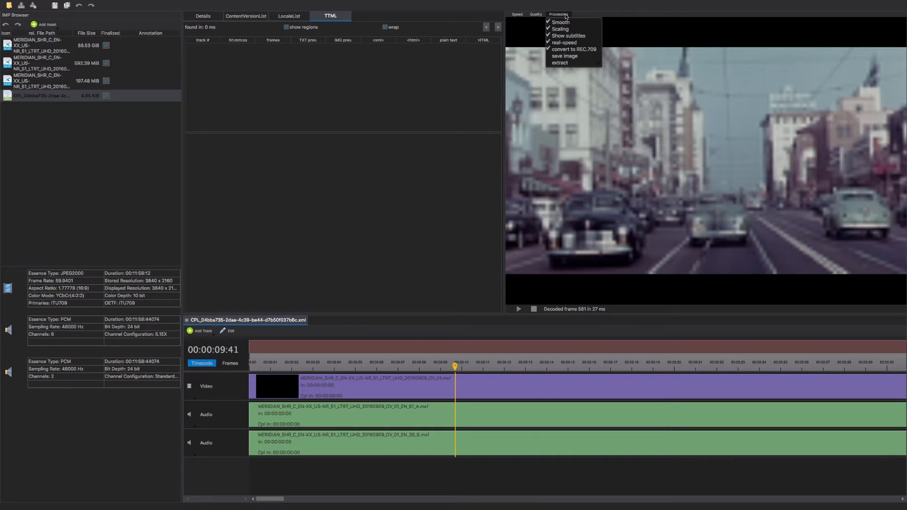
pyautogui.moveTo(560, 63)
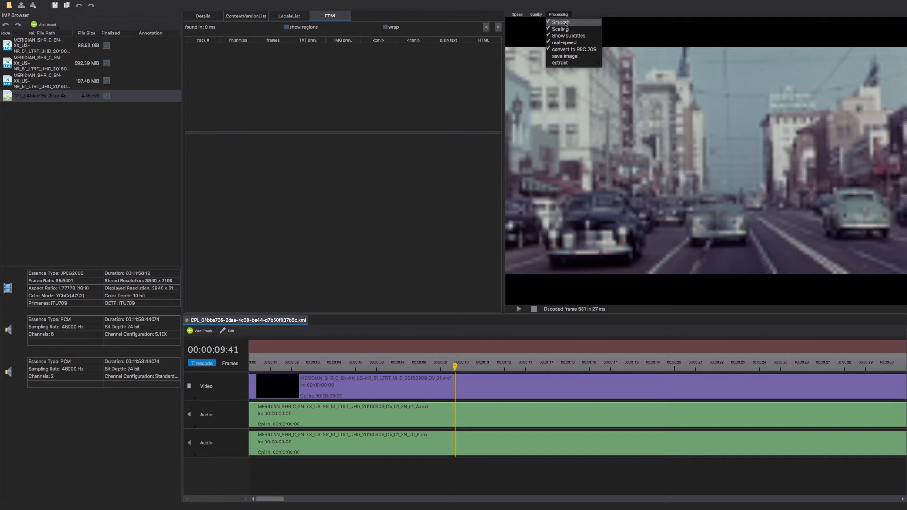
pyautogui.click(558, 22)
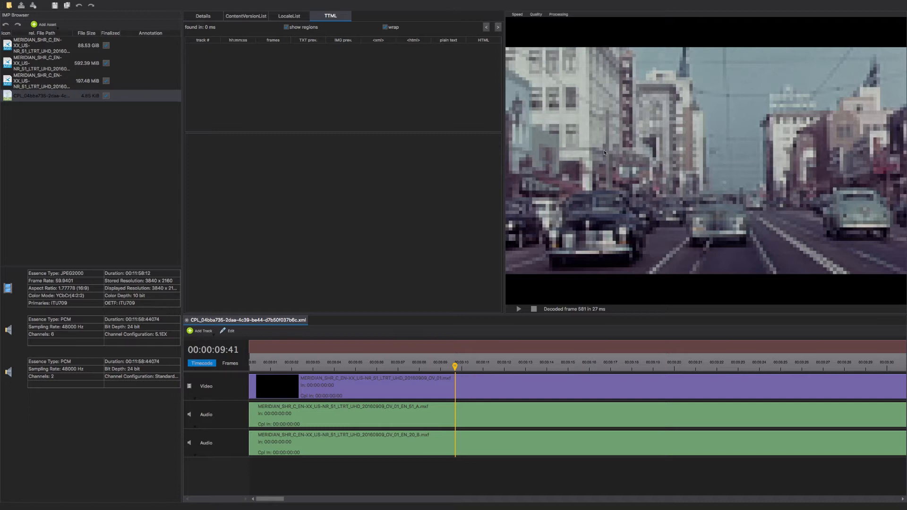
pyautogui.click(558, 14)
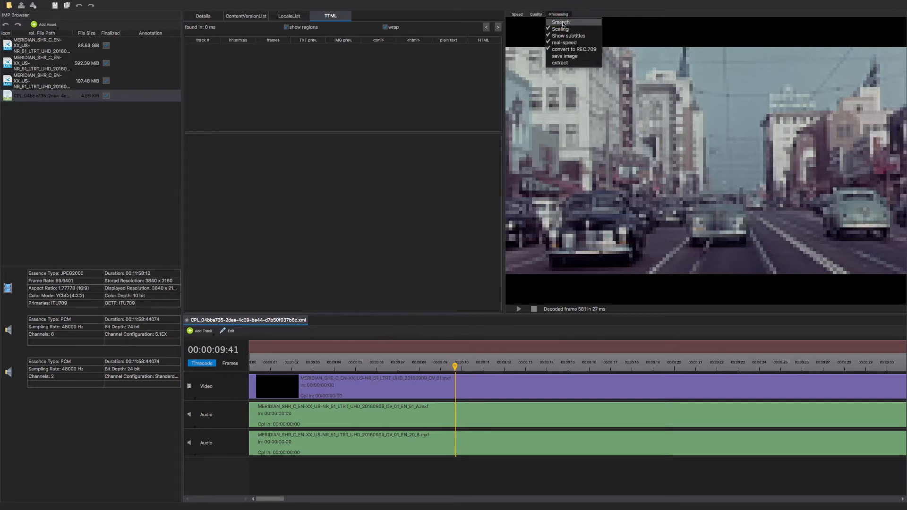
pyautogui.click(562, 22)
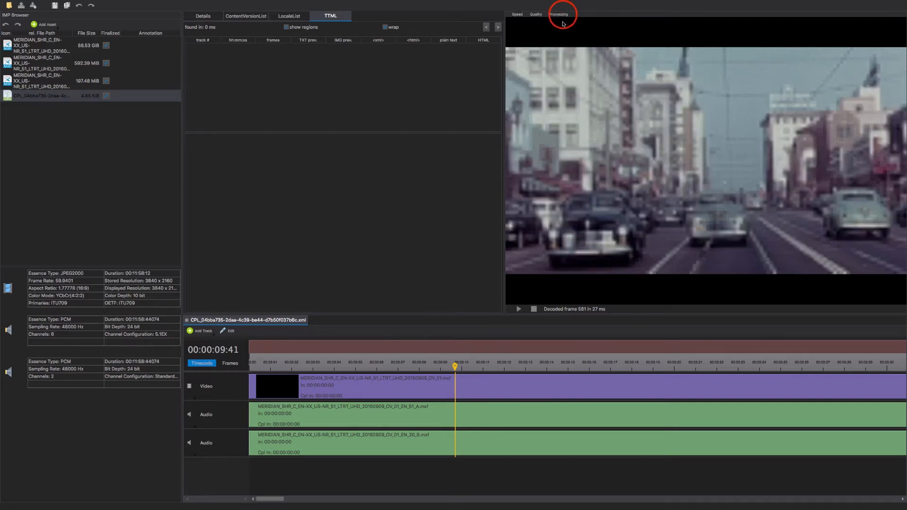
pyautogui.click(563, 14)
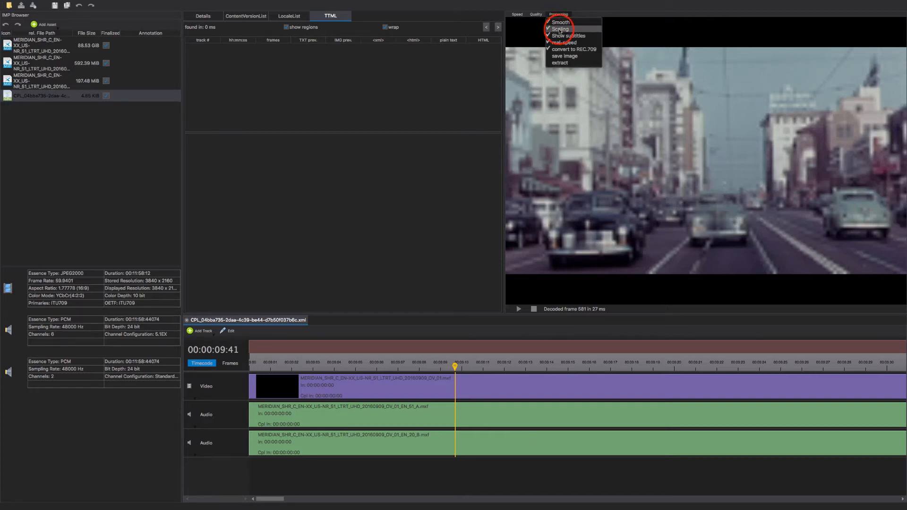
pyautogui.click(557, 29)
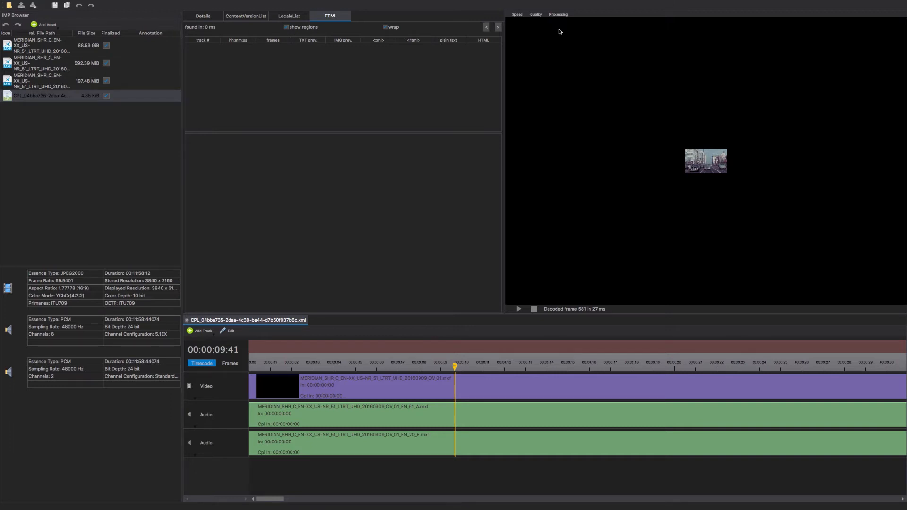
# Raise preview decoding to 960 x 540 and then to 1920 x 1080.
pyautogui.click(536, 14)
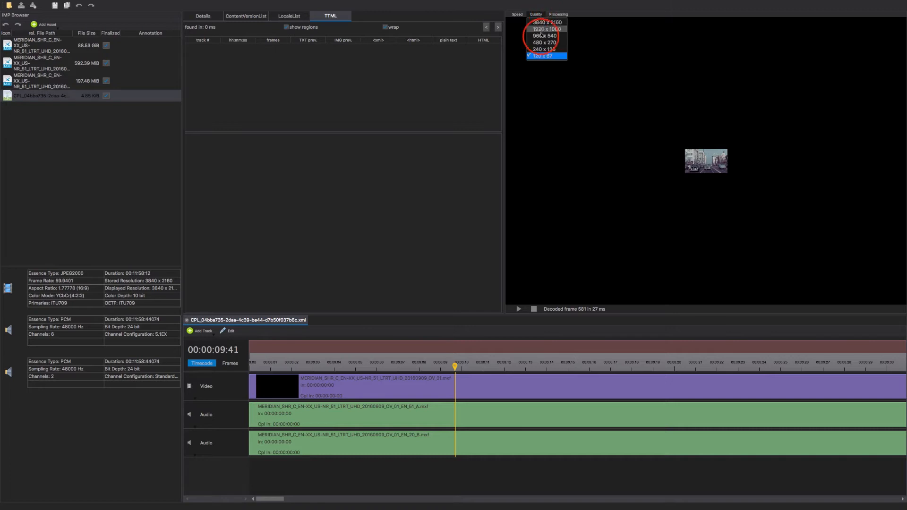
pyautogui.click(546, 36)
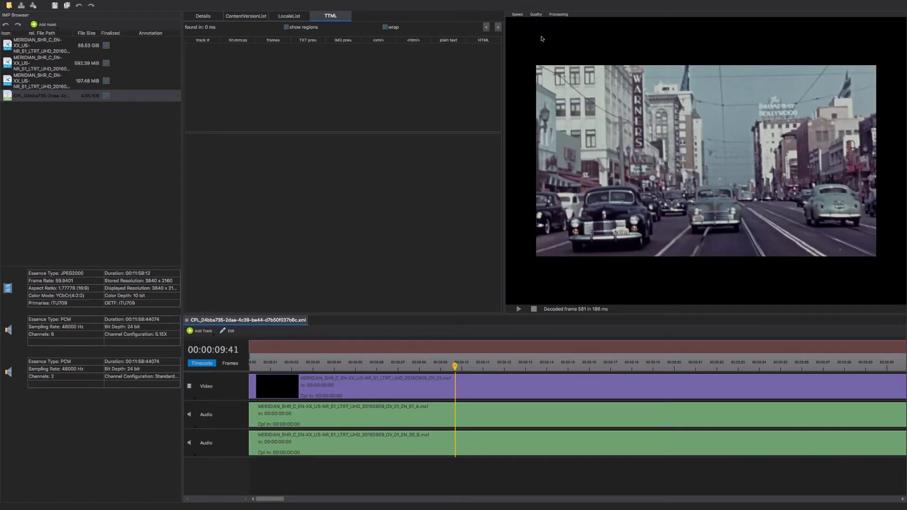
pyautogui.click(536, 14)
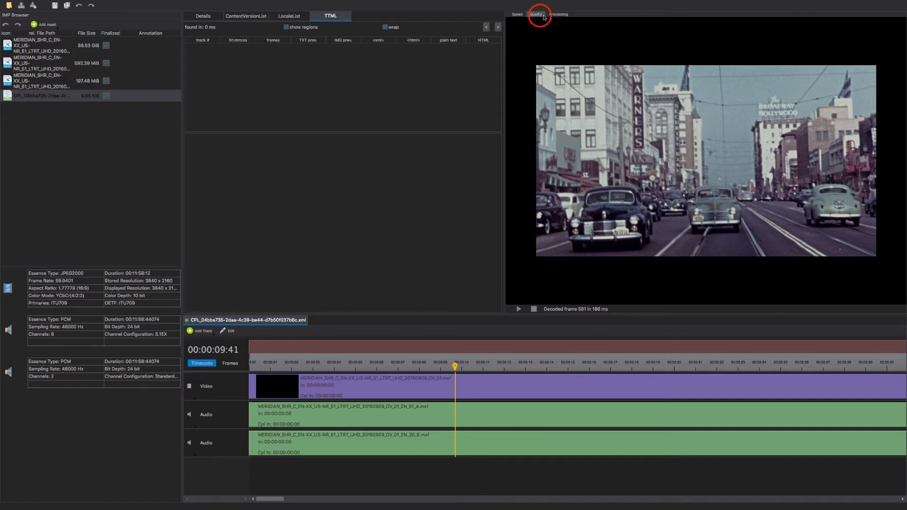
pyautogui.click(537, 15)
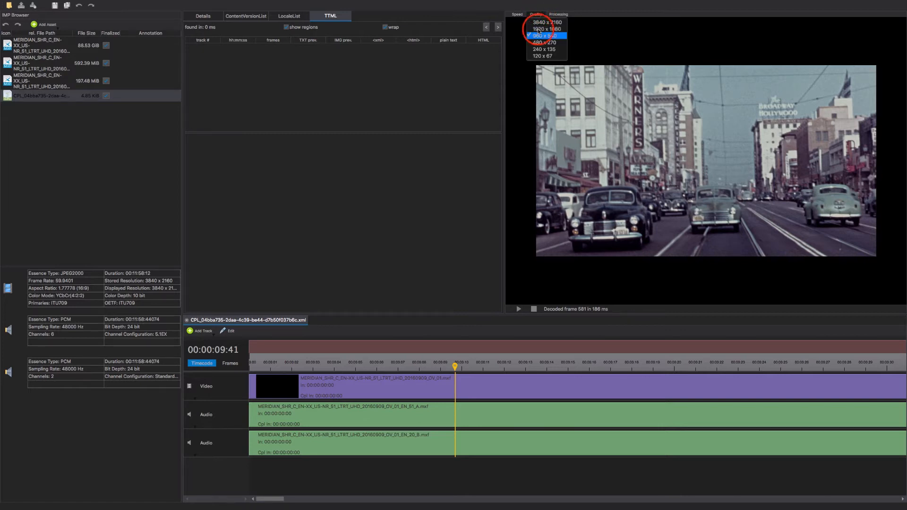
pyautogui.click(544, 21)
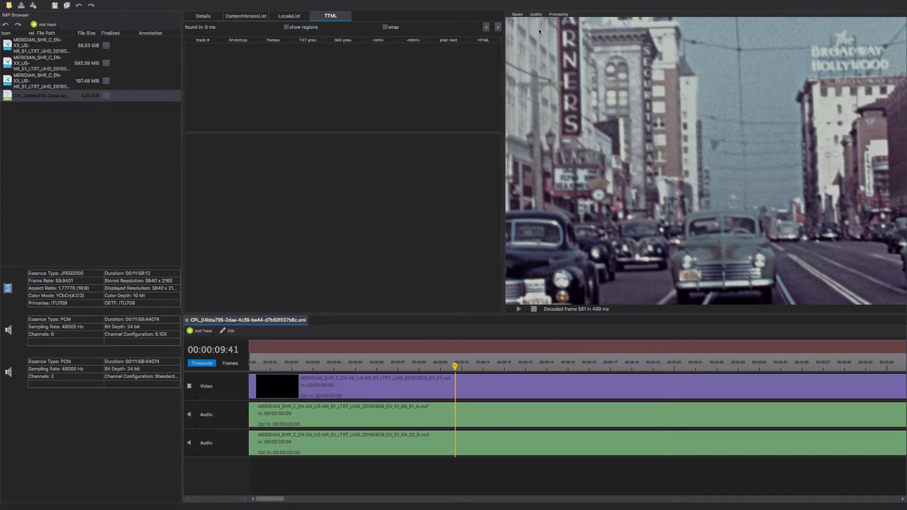
# Show the UHD frame unscaled at 1:1 so a cropped building corner fills the preview.
pyautogui.click(557, 13)
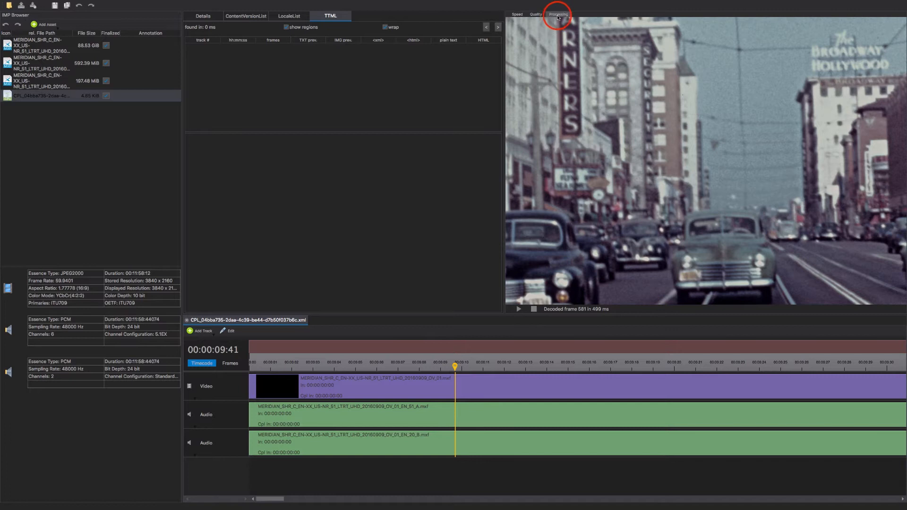
pyautogui.click(562, 14)
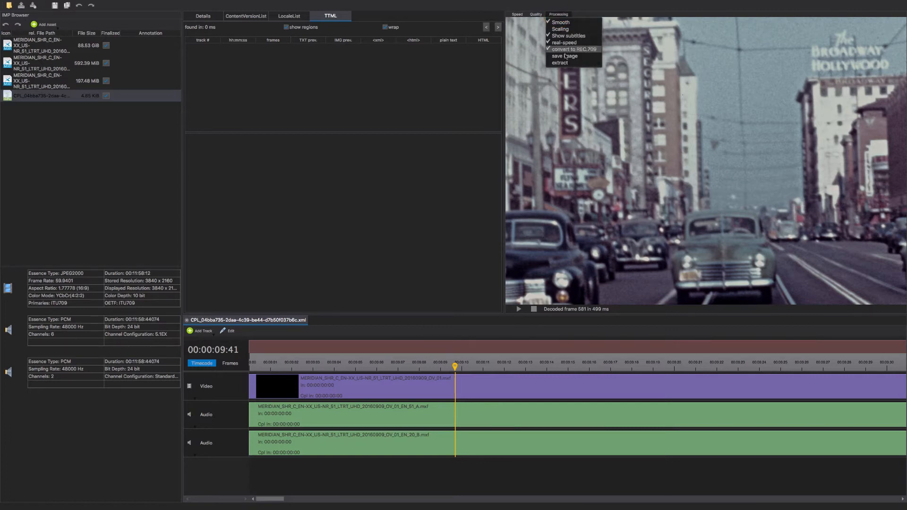
pyautogui.moveTo(563, 63)
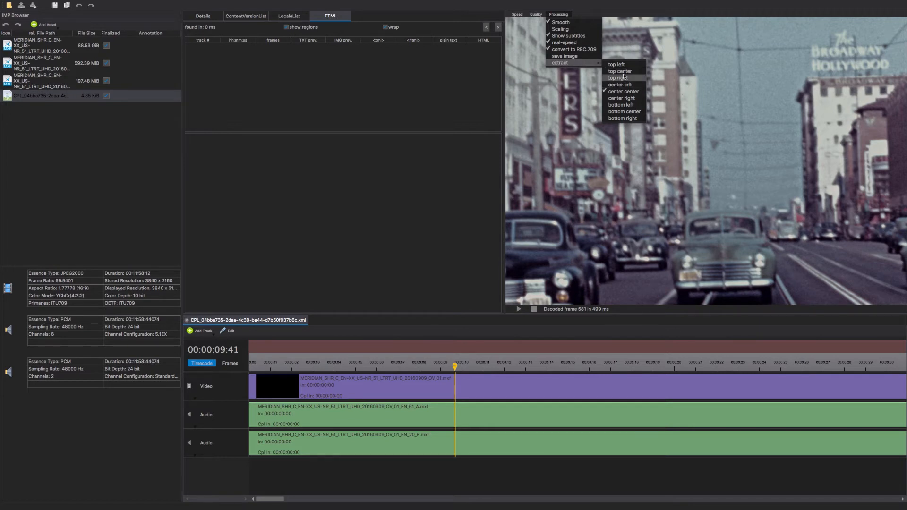
pyautogui.moveTo(622, 70)
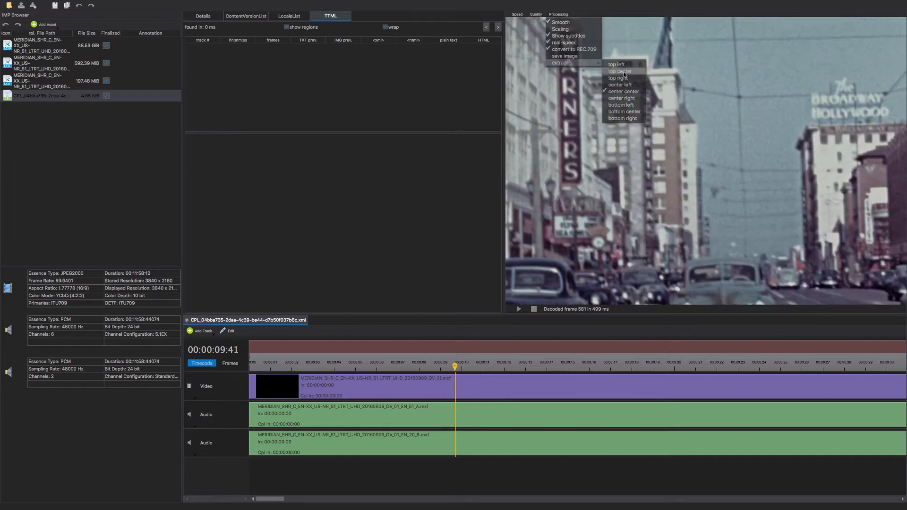
pyautogui.click(536, 14)
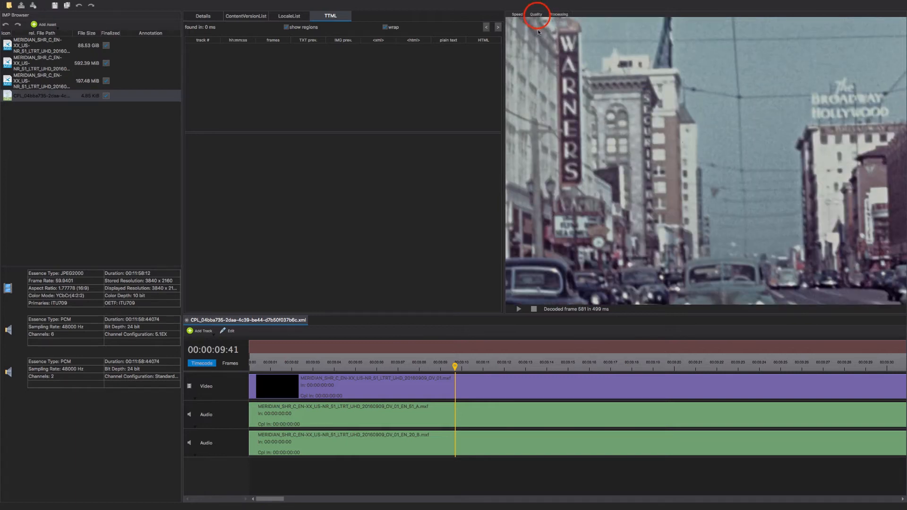
pyautogui.click(537, 15)
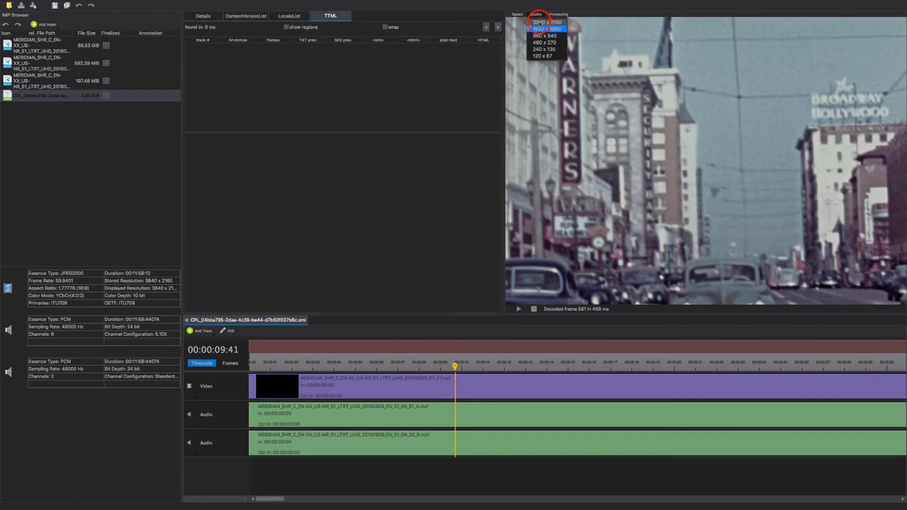
pyautogui.click(543, 30)
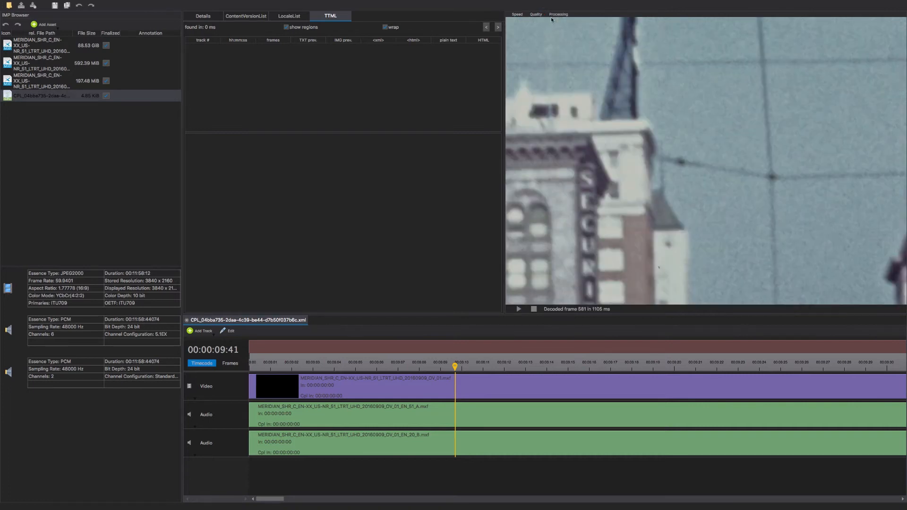
pyautogui.click(720, 153)
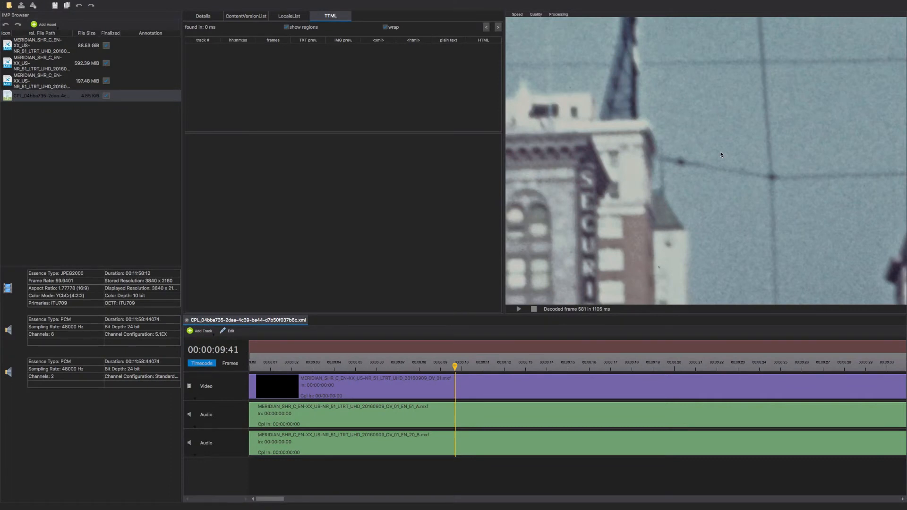
pyautogui.click(557, 13)
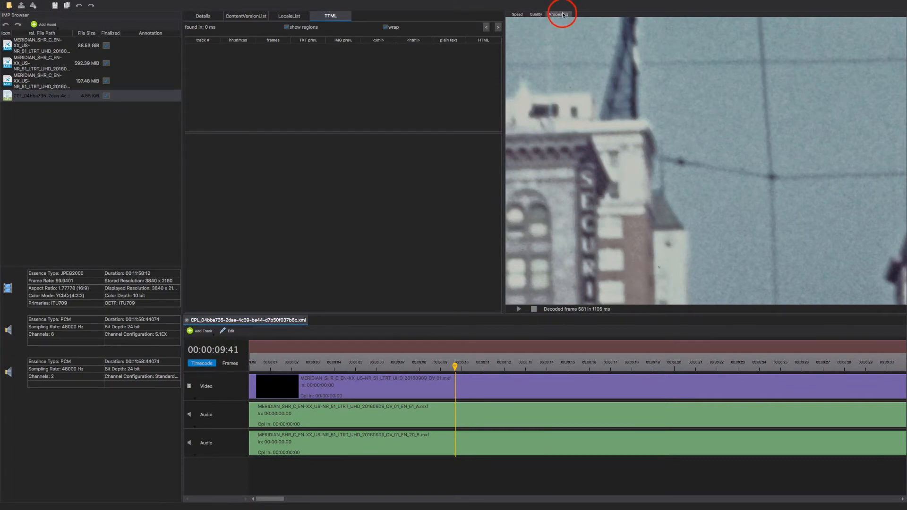
# Re-enable preview Scaling and decode at a lower resolution so the whole frame fits.
pyautogui.click(559, 14)
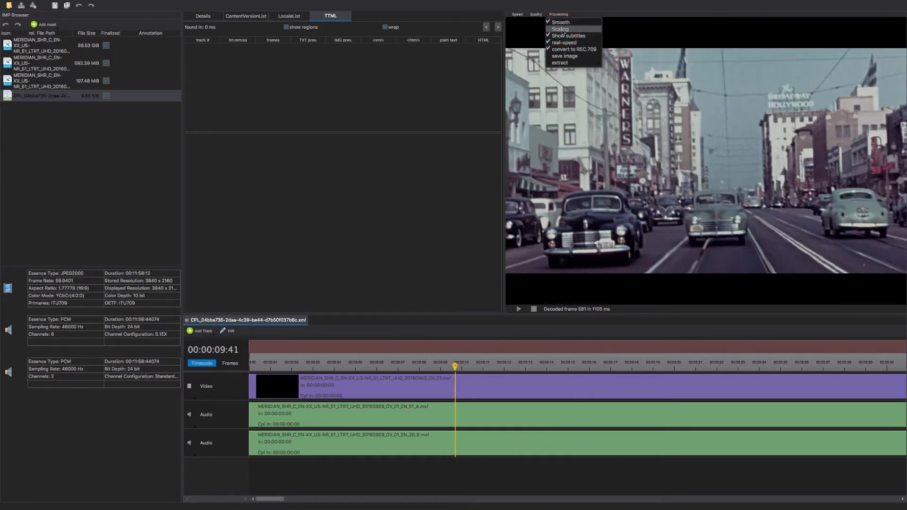
pyautogui.click(533, 14)
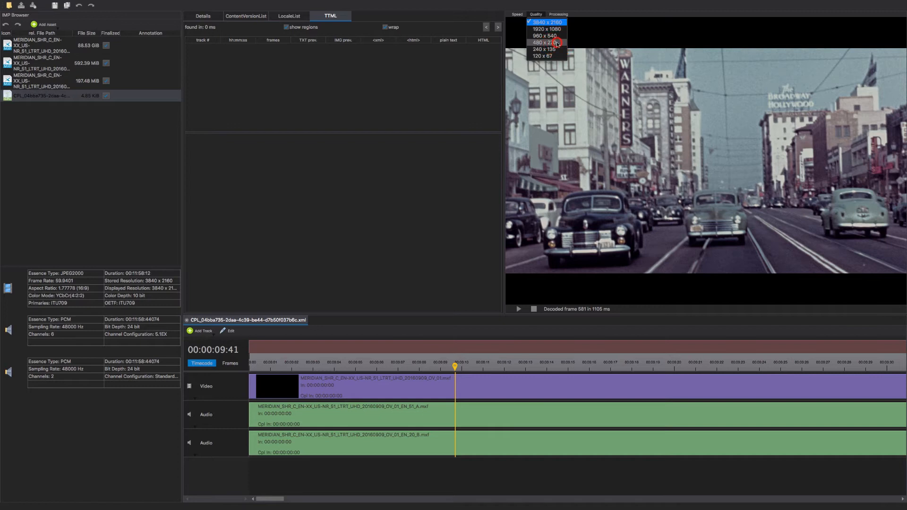
pyautogui.click(546, 44)
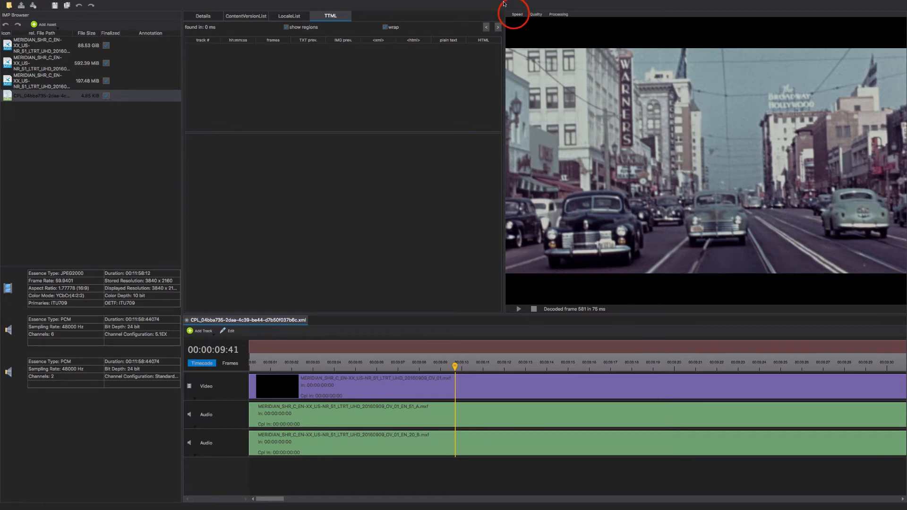
# Set playback speed to 5 fps and play the composition past the 17-second mark.
pyautogui.click(516, 15)
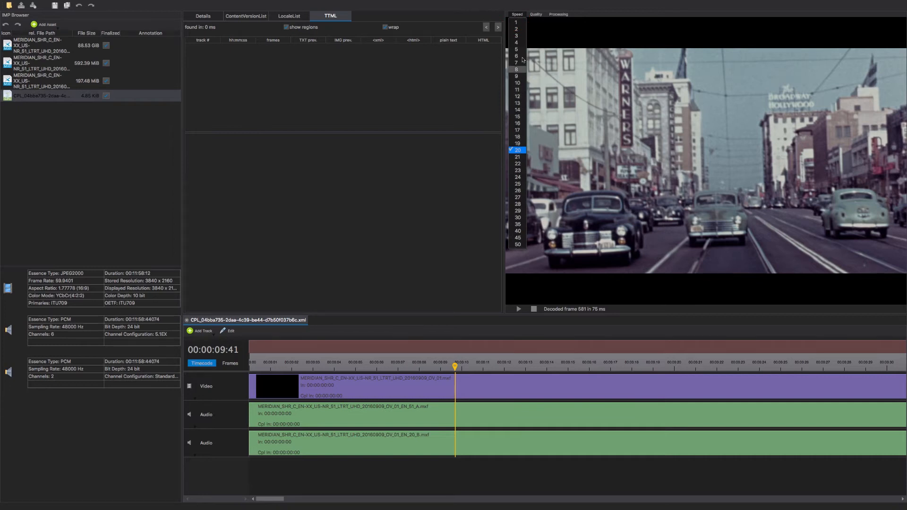
pyautogui.click(518, 47)
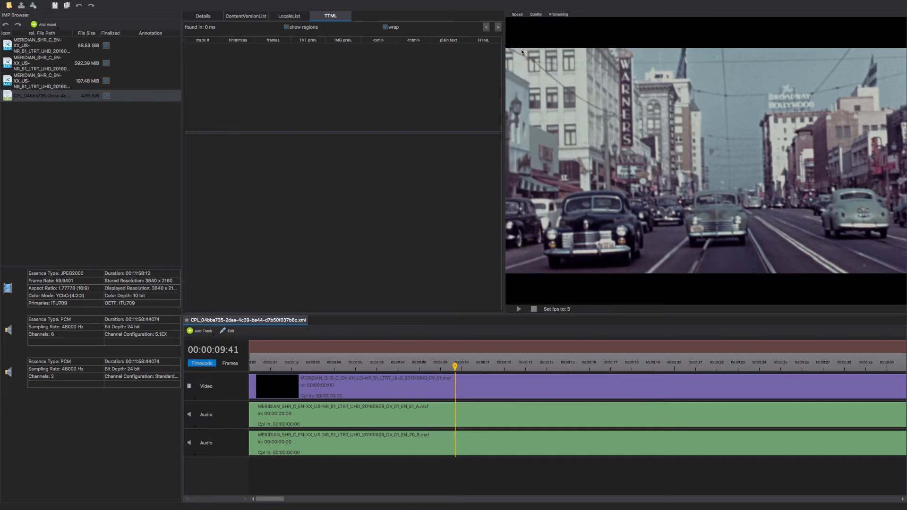
pyautogui.moveTo(525, 267)
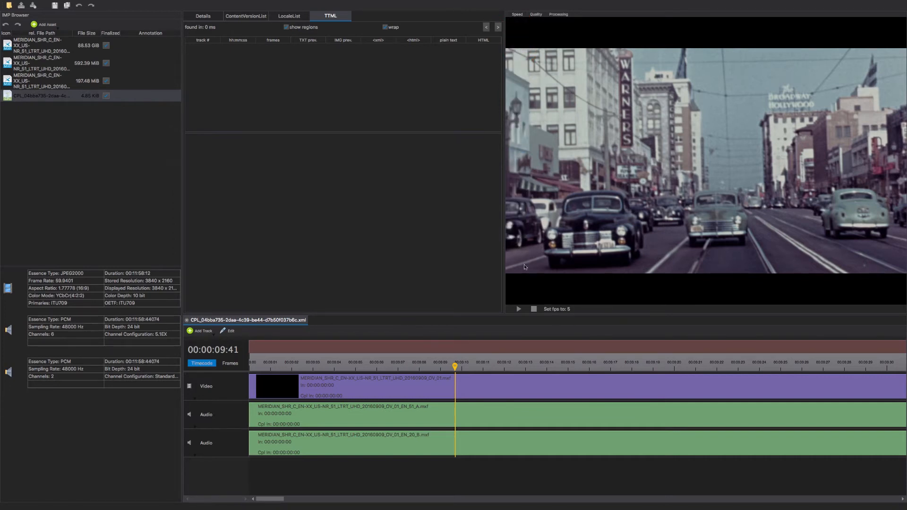
pyautogui.click(518, 309)
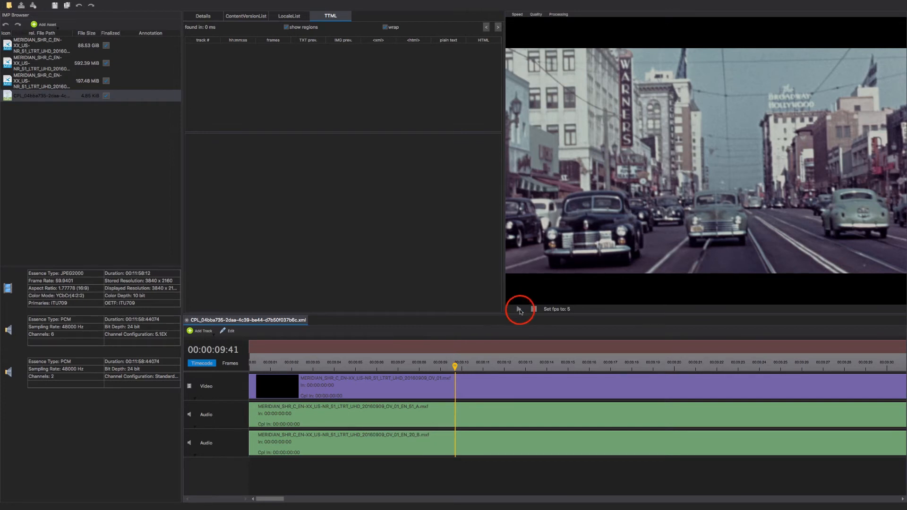
pyautogui.click(520, 309)
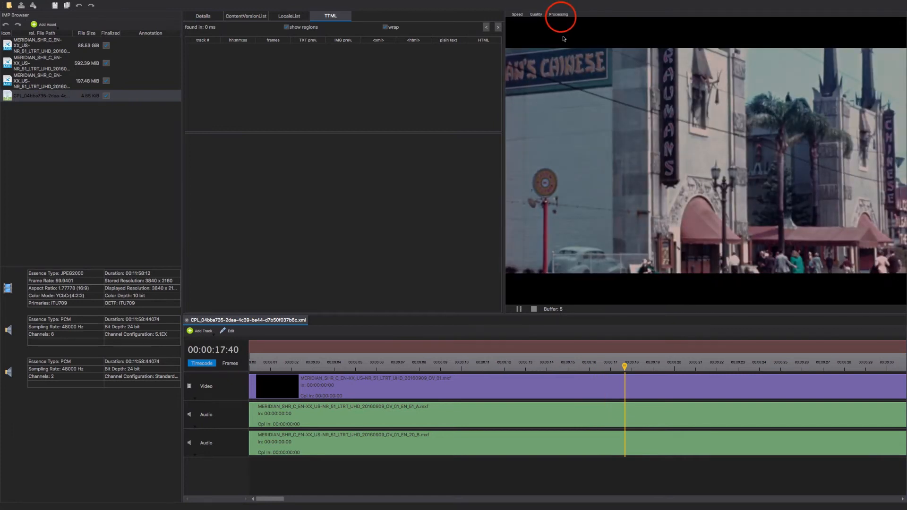
pyautogui.click(559, 15)
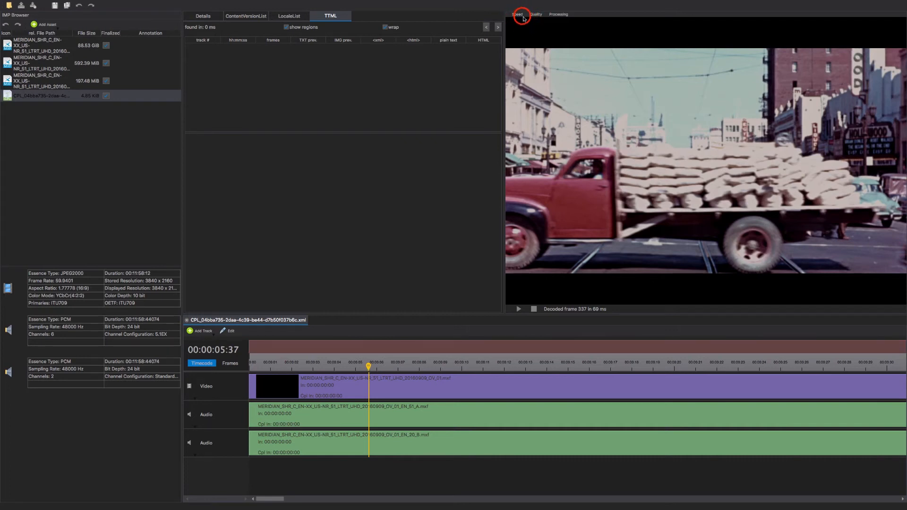
# Set playback speed back to 20 fps and play on from about 5 seconds.
pyautogui.click(520, 14)
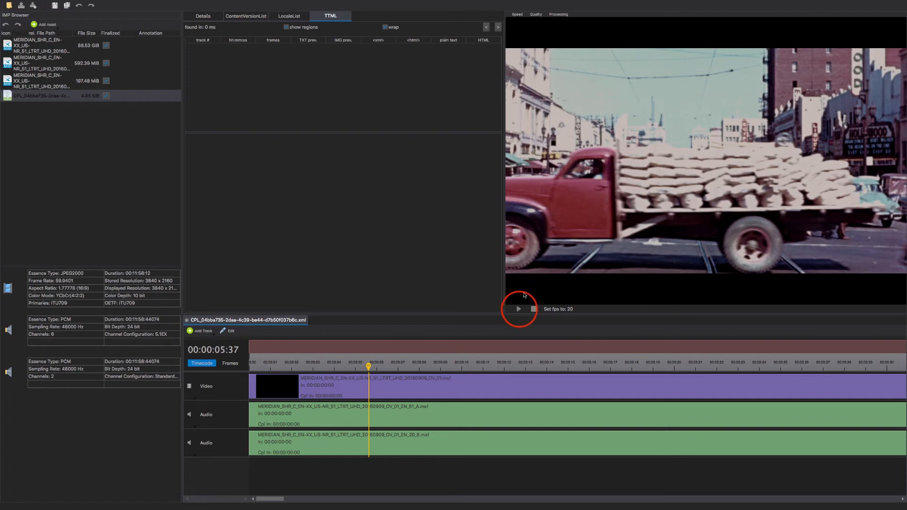
pyautogui.click(519, 309)
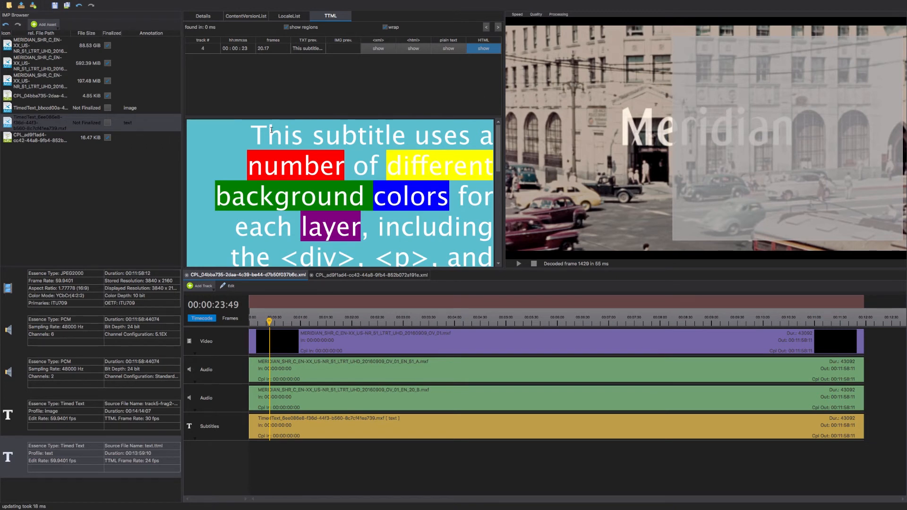
pyautogui.moveTo(263, 200)
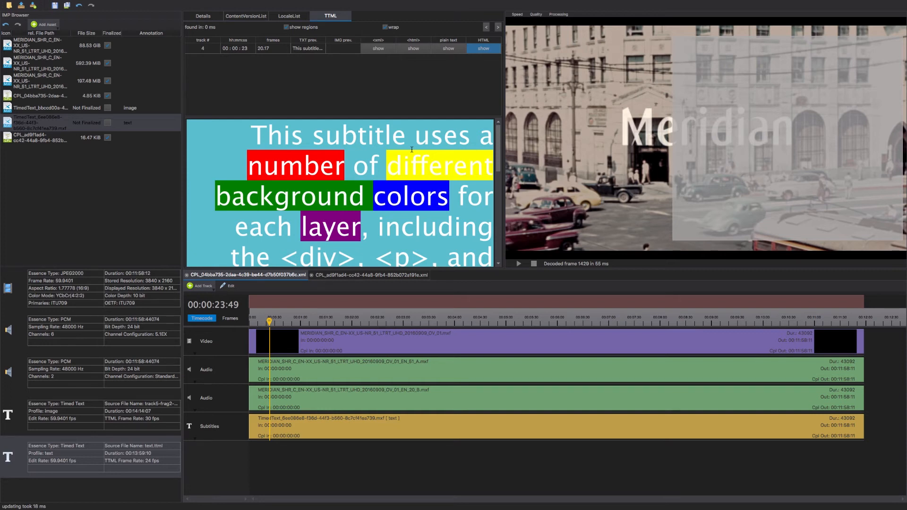
pyautogui.moveTo(448, 55)
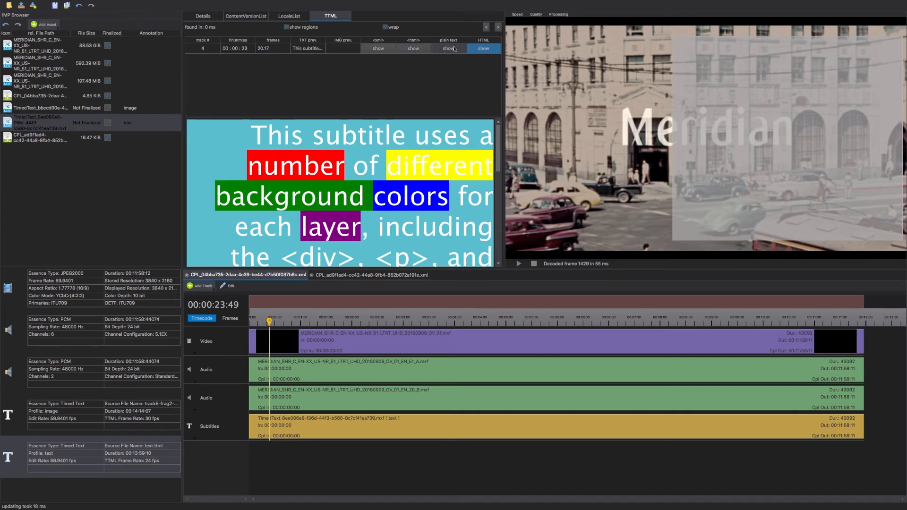
# Show the current subtitle of the reopened IMP as plain text in the TTML pane.
pyautogui.click(448, 48)
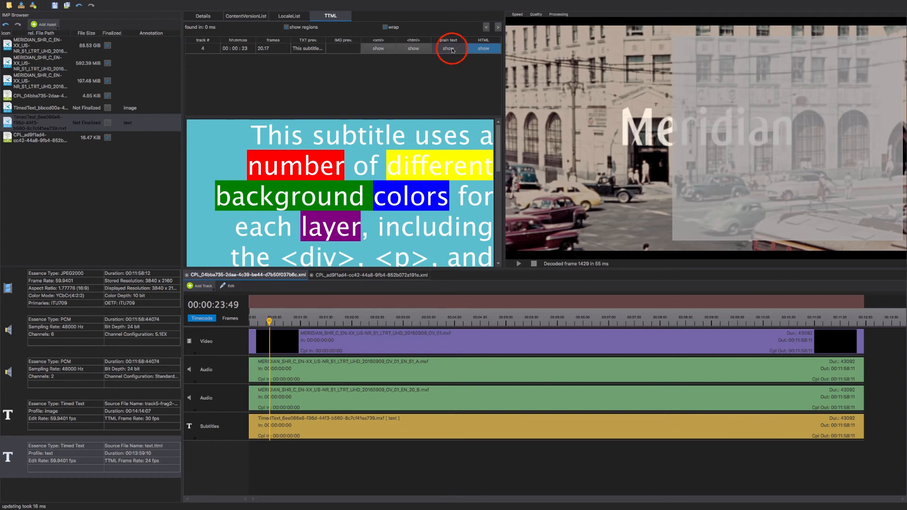
pyautogui.click(448, 50)
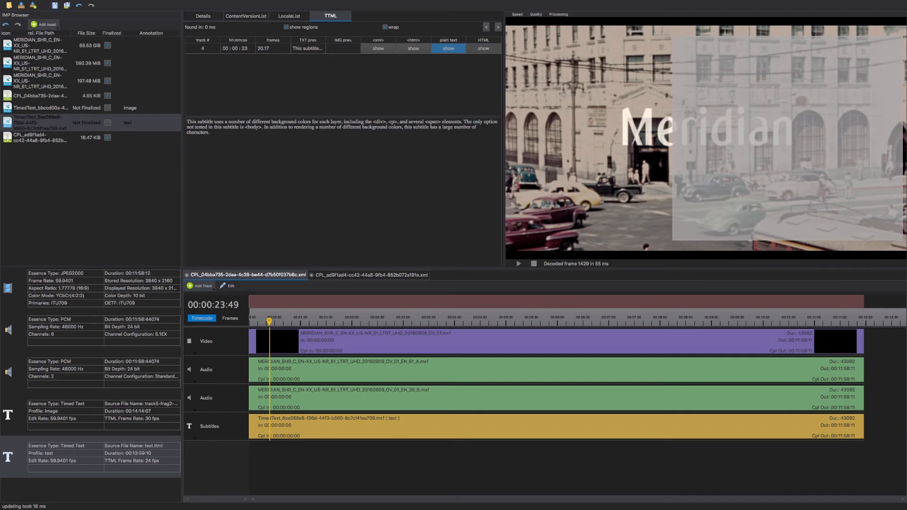
pyautogui.moveTo(455, 61)
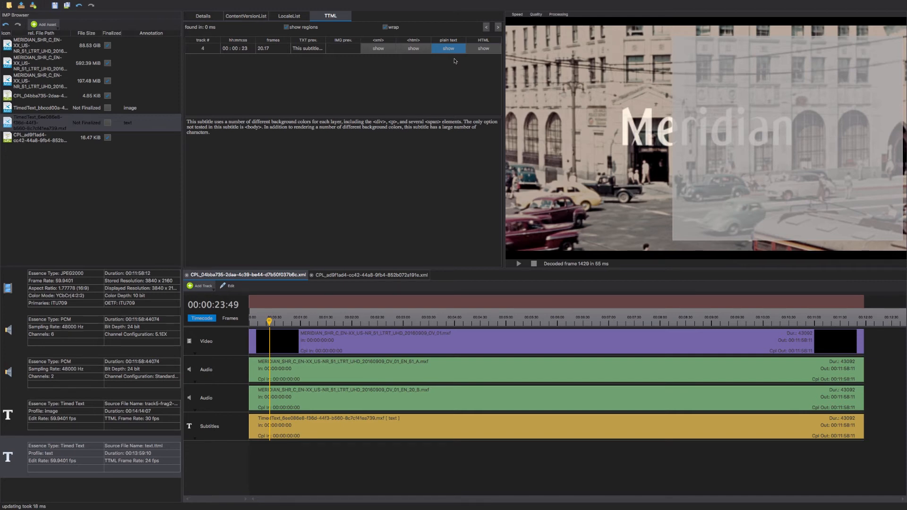
pyautogui.click(483, 48)
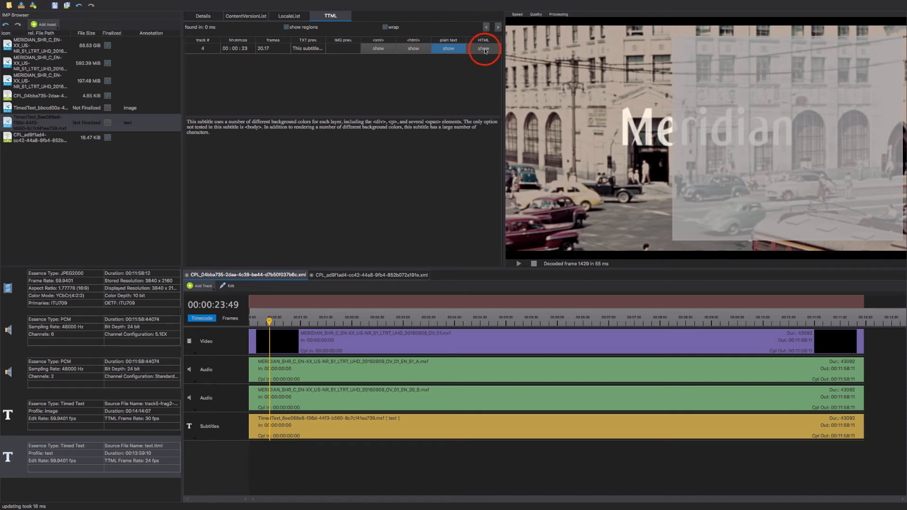
# Render the 'This subtitle…' cue as HTML and toggle region display and line wrapping.
pyautogui.click(483, 48)
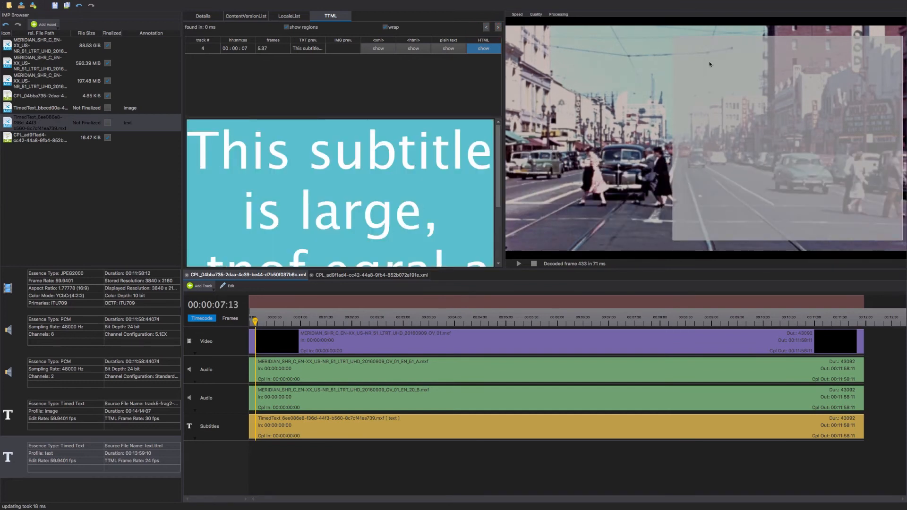
pyautogui.moveTo(829, 87)
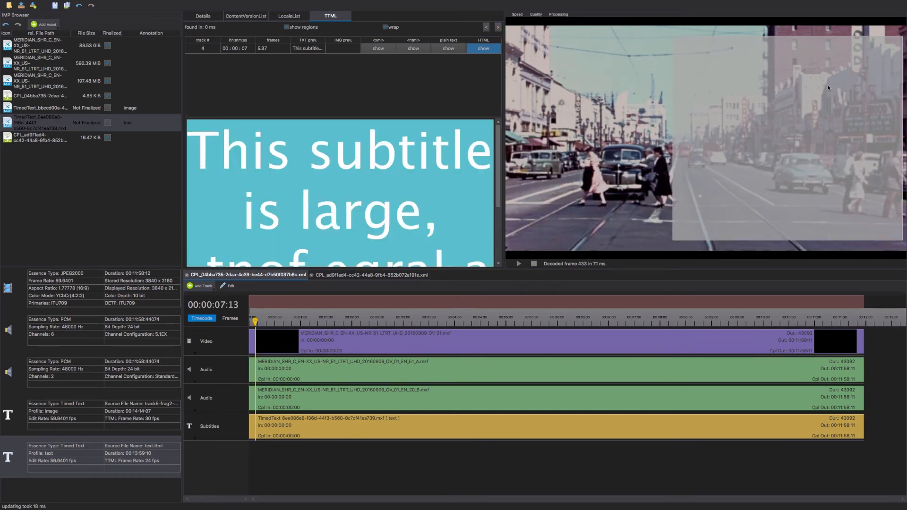
pyautogui.moveTo(756, 106)
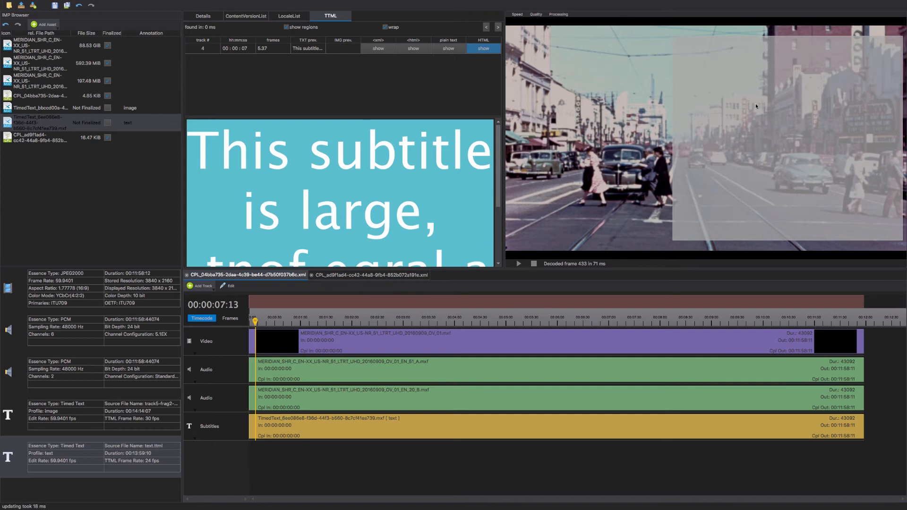
pyautogui.moveTo(762, 185)
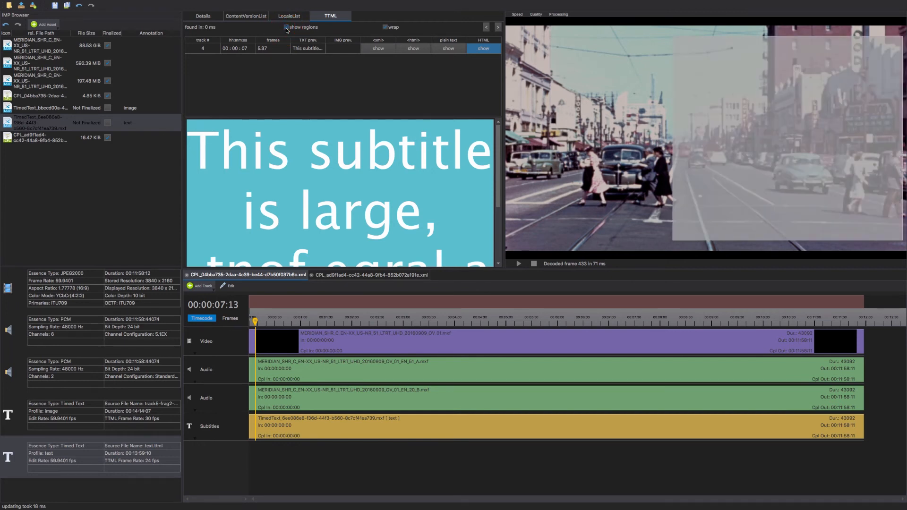
pyautogui.click(385, 26)
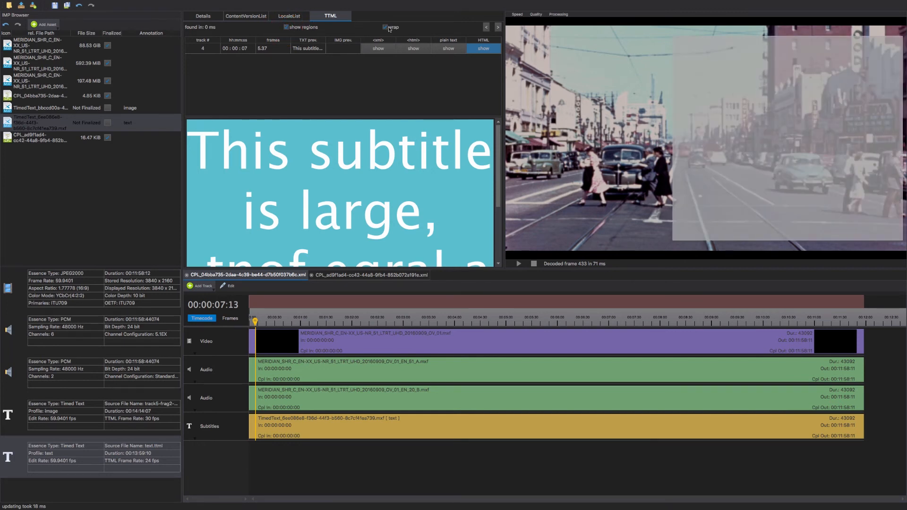
pyautogui.click(385, 26)
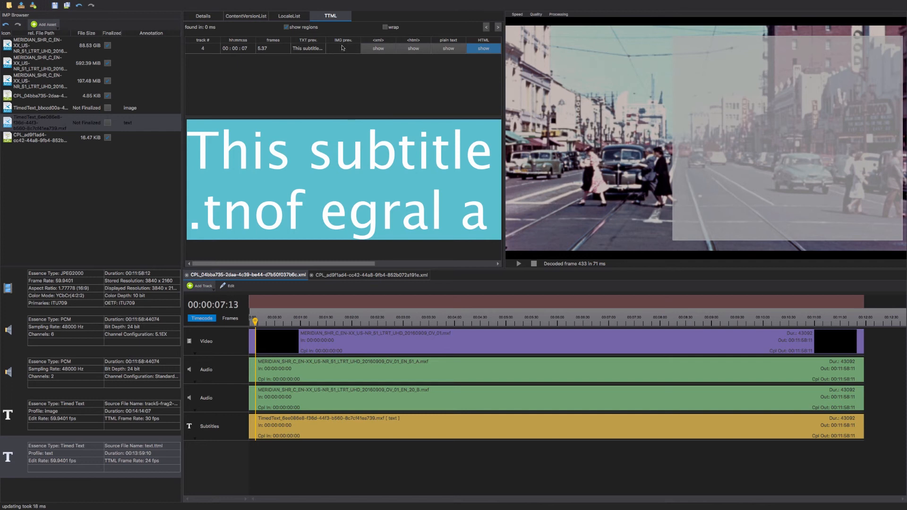
pyautogui.moveTo(344, 49)
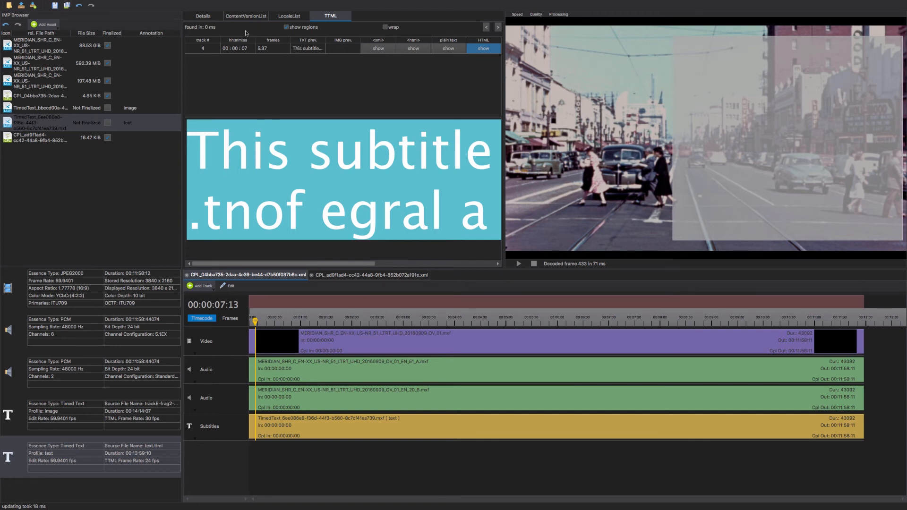
pyautogui.moveTo(250, 42)
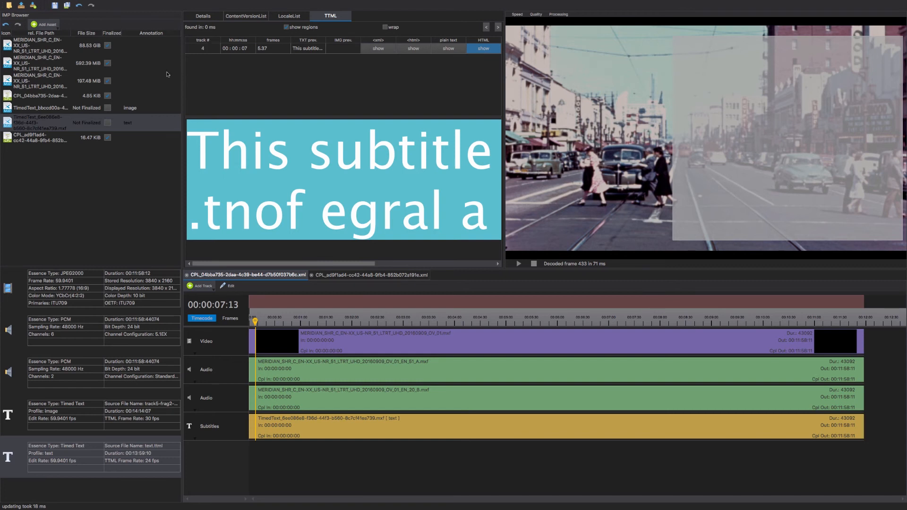
pyautogui.moveTo(68, 18)
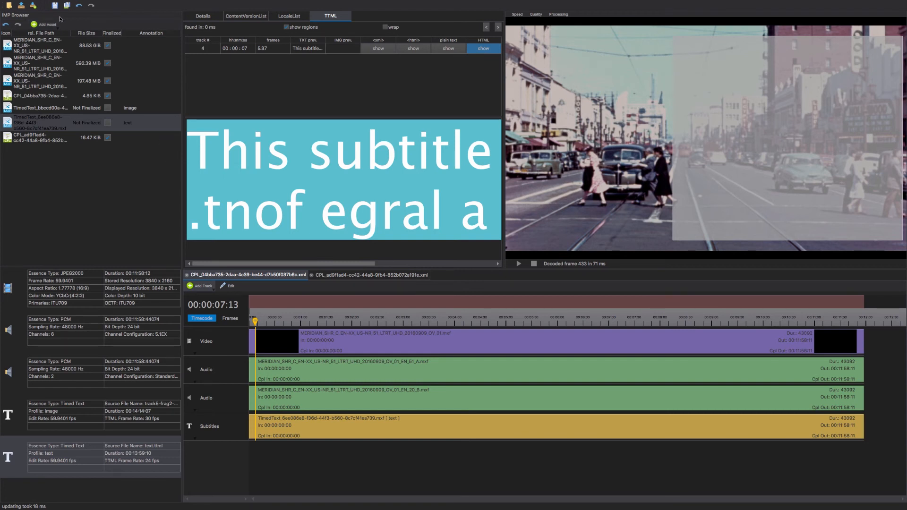
pyautogui.moveTo(68, 5)
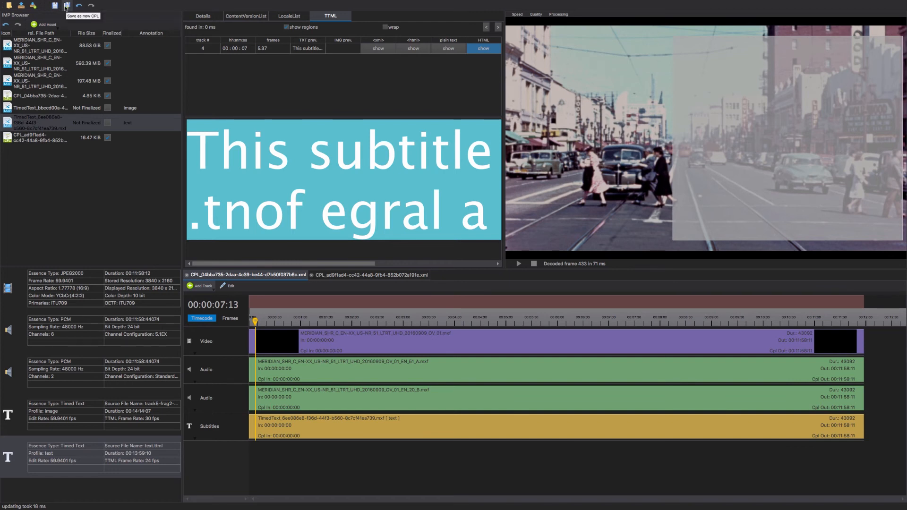
# Save as a new CPL, then add an image subtitles track to the first CPL trimmed to the video's end.
pyautogui.click(64, 4)
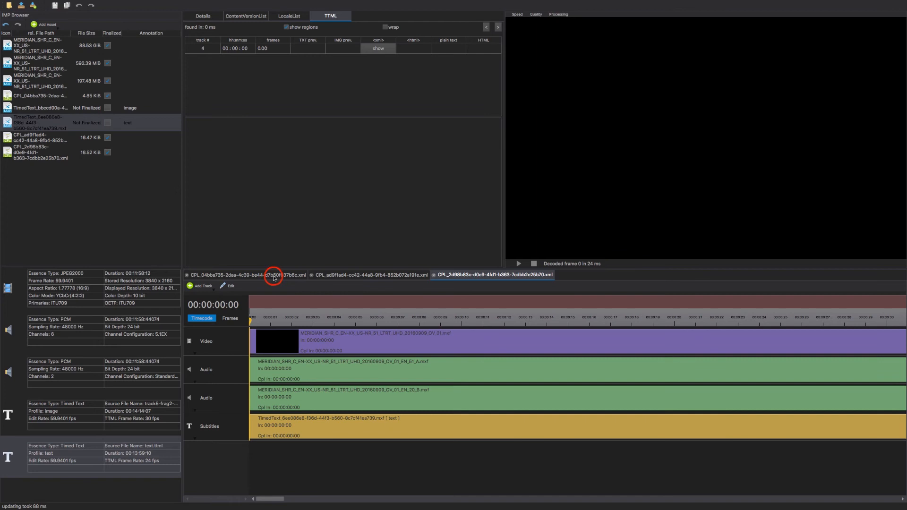
pyautogui.click(267, 275)
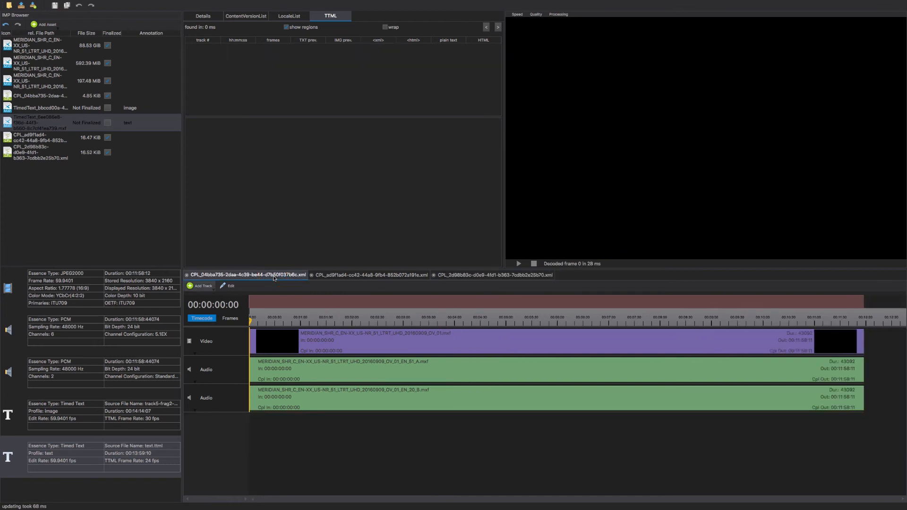
pyautogui.click(200, 286)
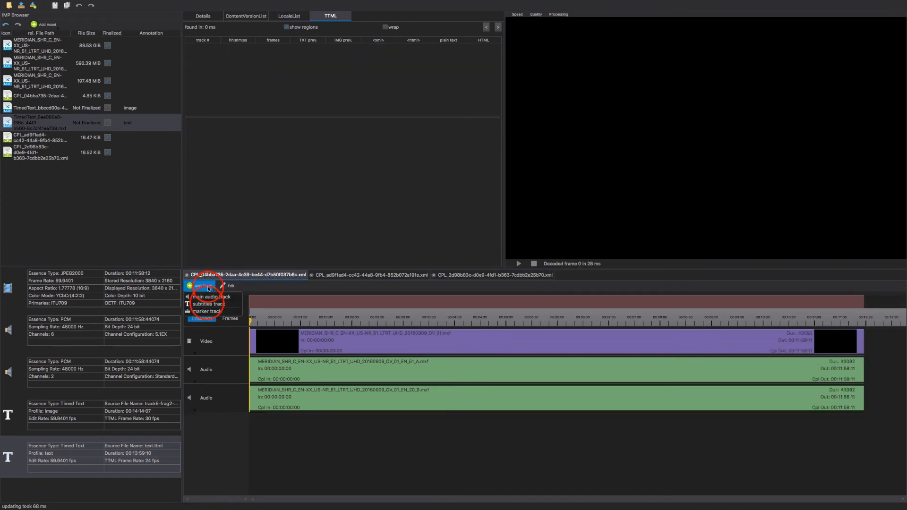
pyautogui.click(208, 304)
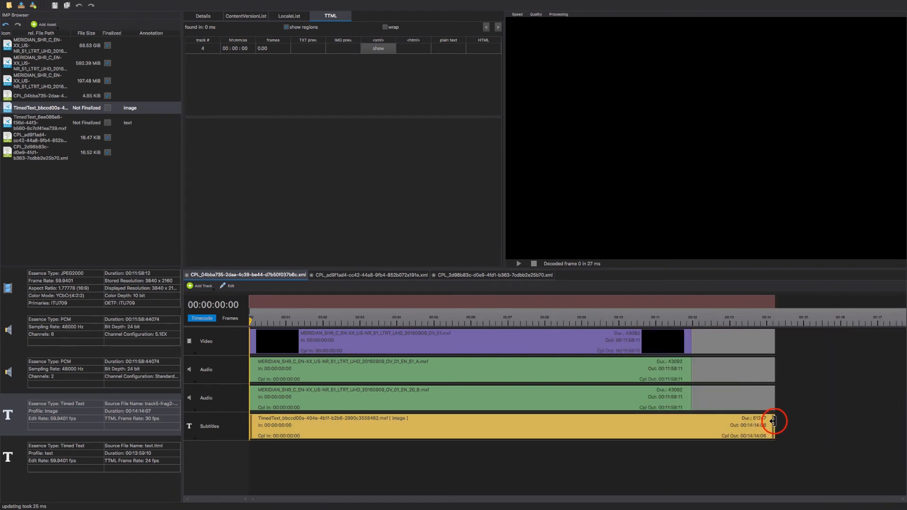
pyautogui.moveTo(772, 421); pyautogui.dragTo(690, 421)
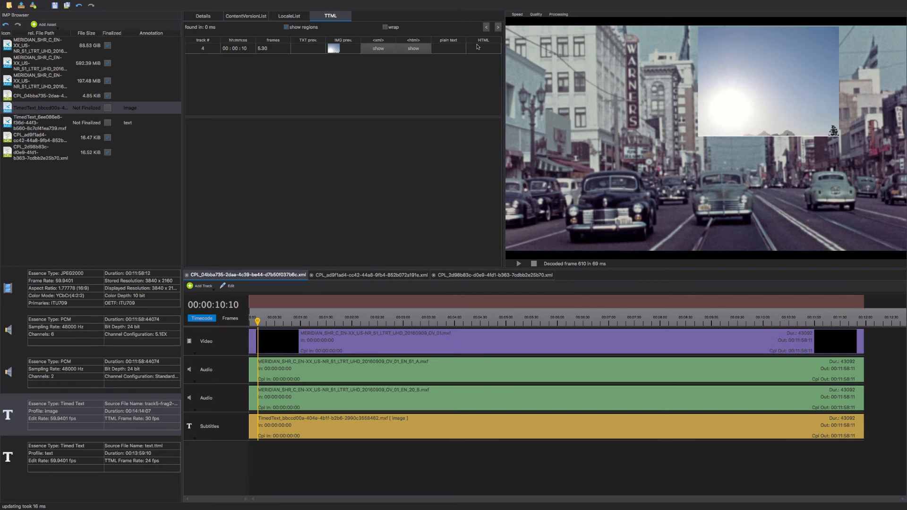
pyautogui.moveTo(823, 104)
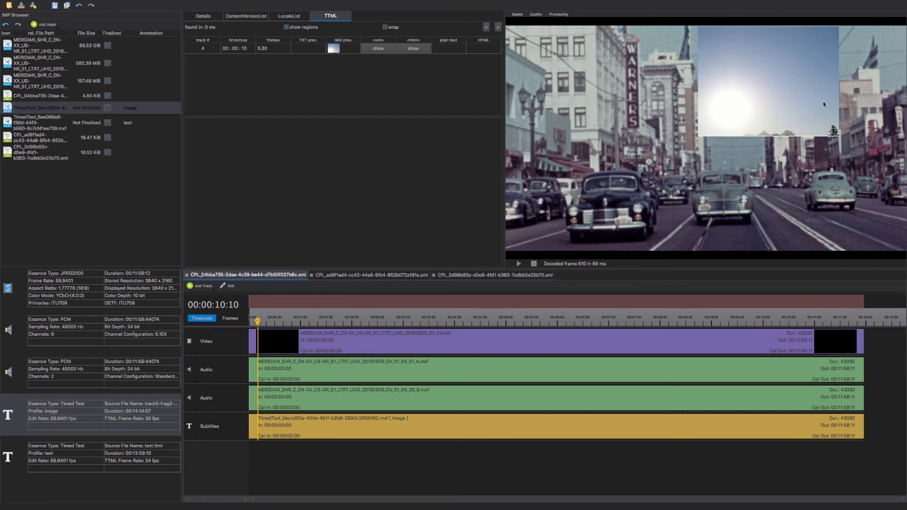
pyautogui.moveTo(715, 122)
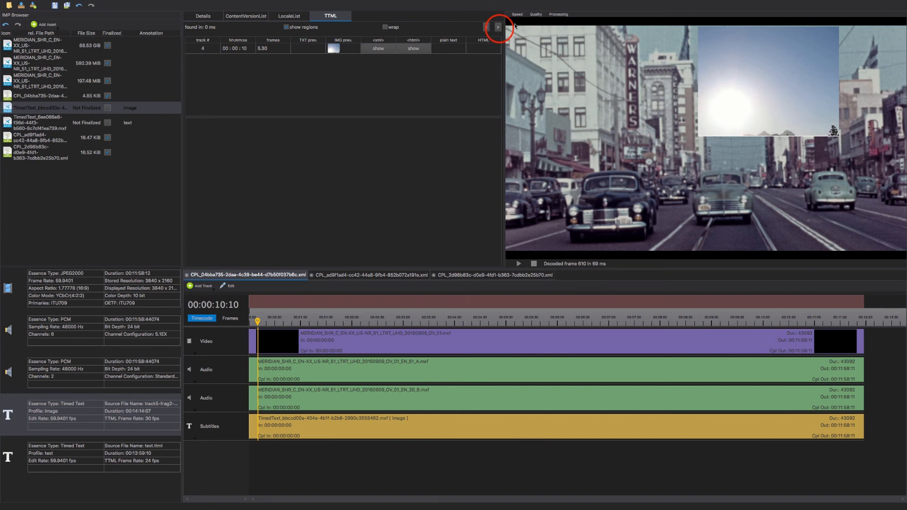
# Step through successive image subtitle cues, ending on the four coloured squares overlay.
pyautogui.click(495, 27)
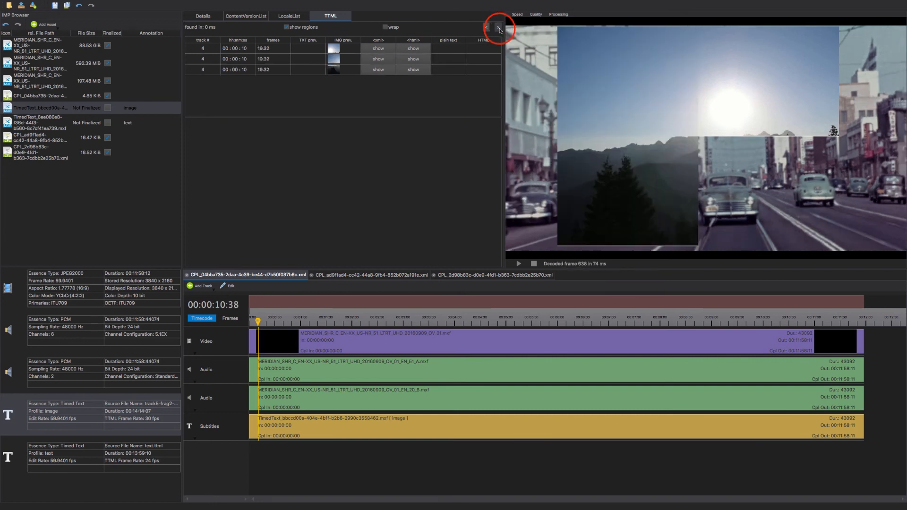
pyautogui.click(498, 29)
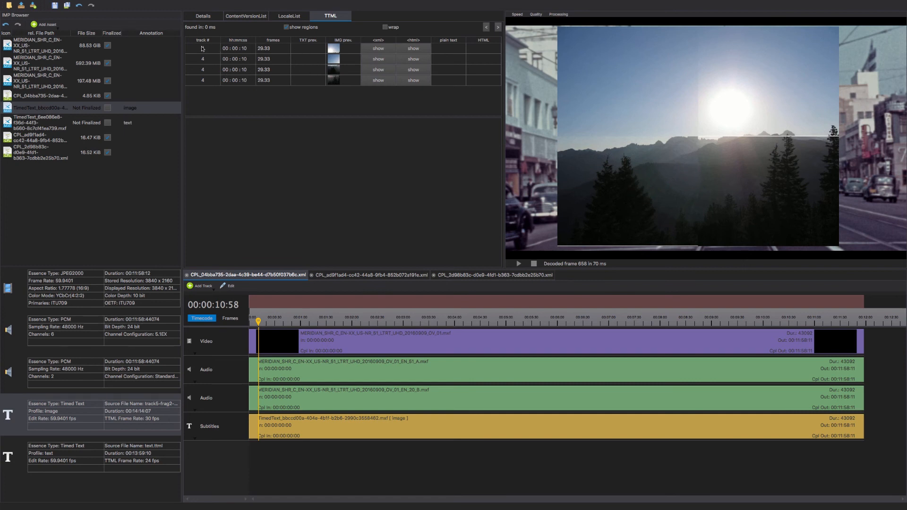
pyautogui.click(499, 27)
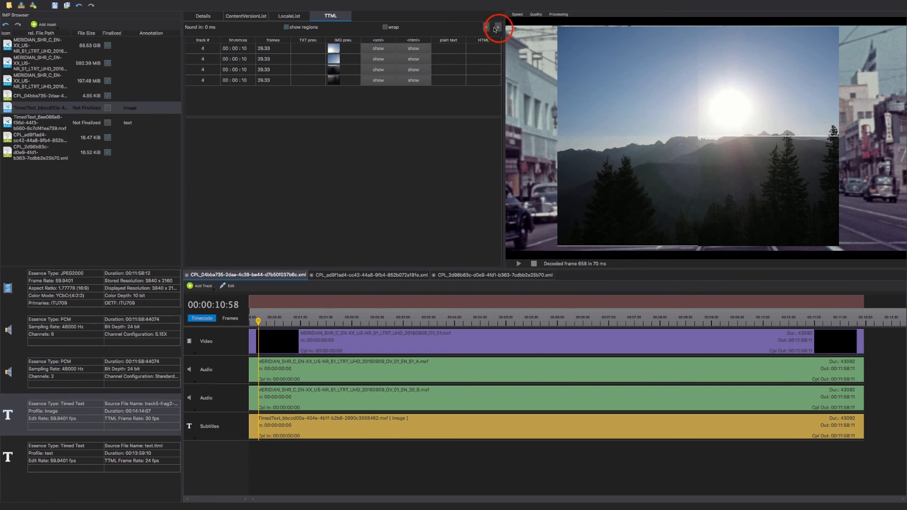
pyautogui.click(497, 26)
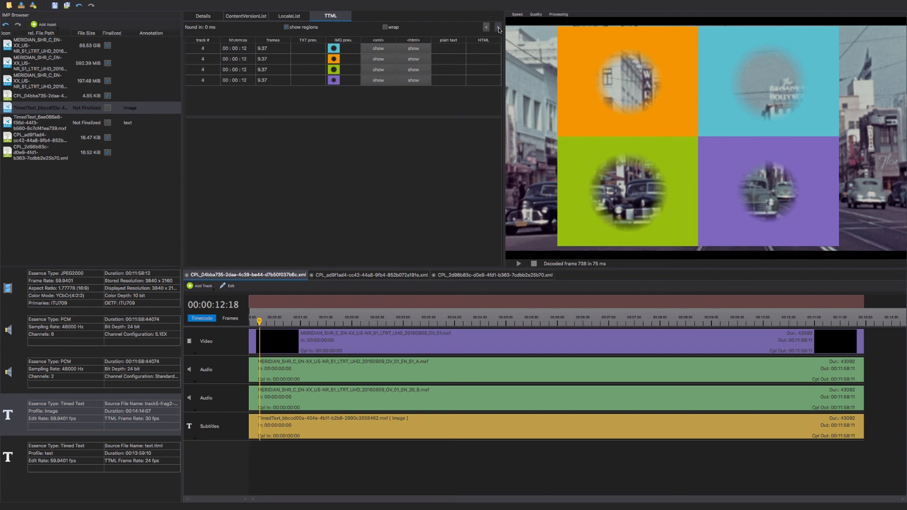
pyautogui.click(497, 26)
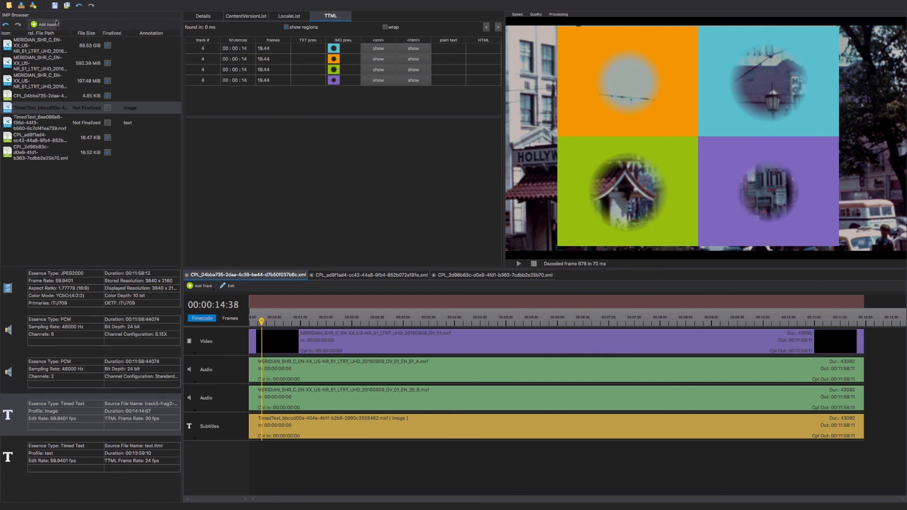
# Start a partial IMP export named 'Testpartial'.
pyautogui.click(38, 5)
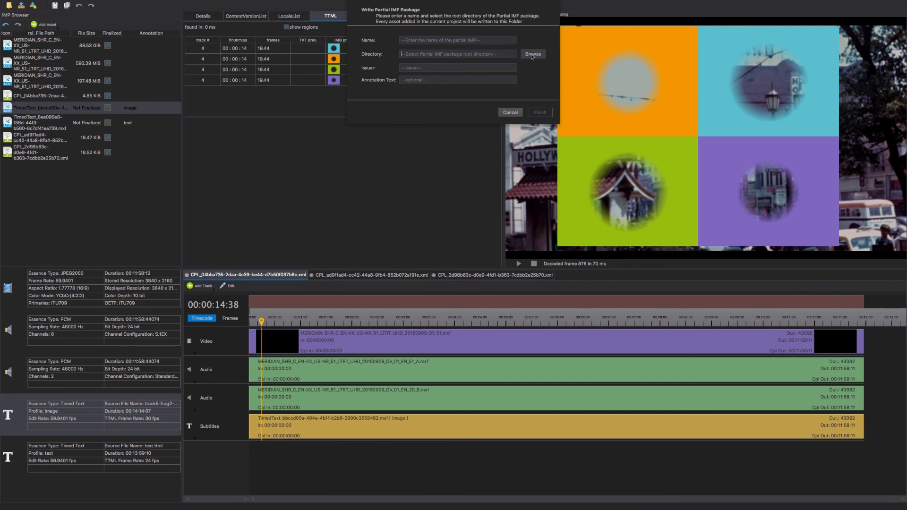
pyautogui.click(457, 39)
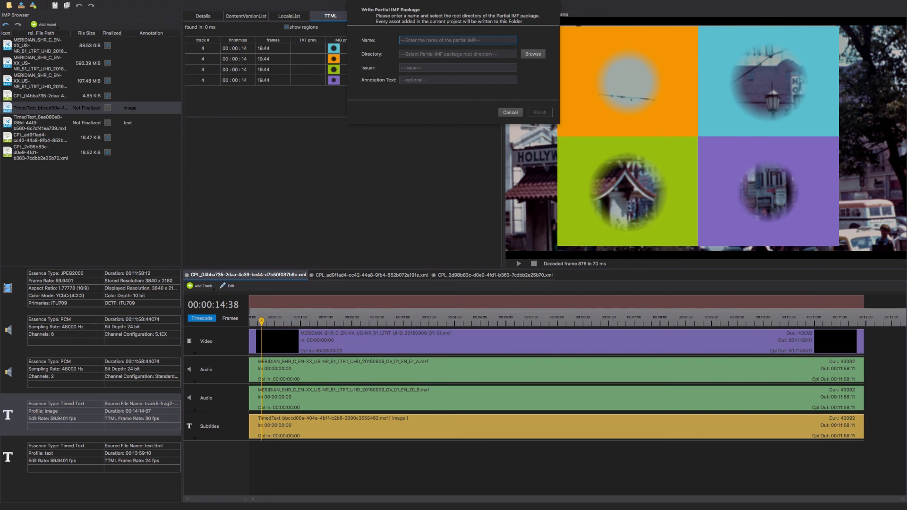
pyautogui.write('Testp')
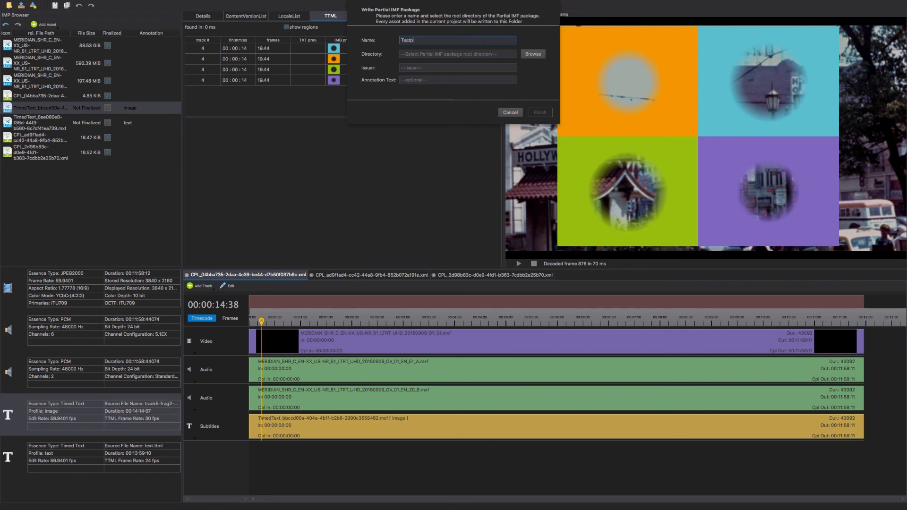
pyautogui.write('artial')
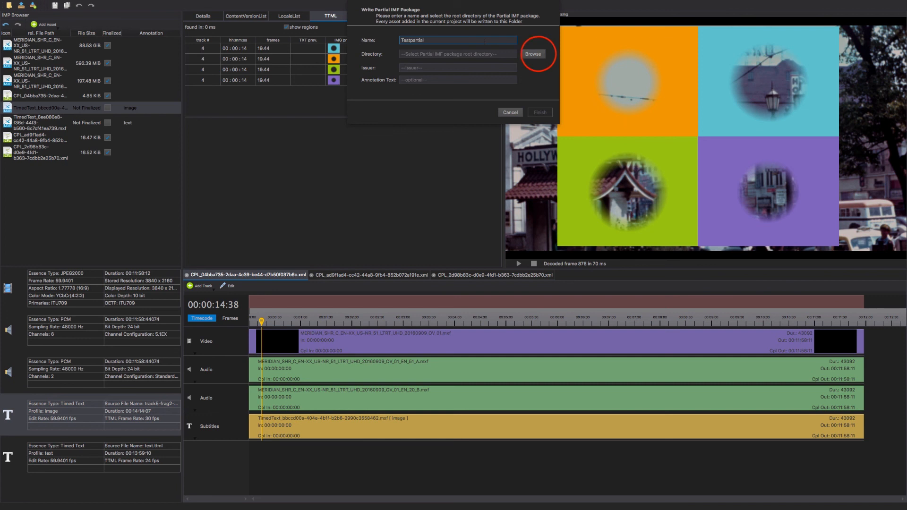
# Target the Ruppel folder, set issuer 'Krispin' and write the partial package to disk.
pyautogui.click(533, 53)
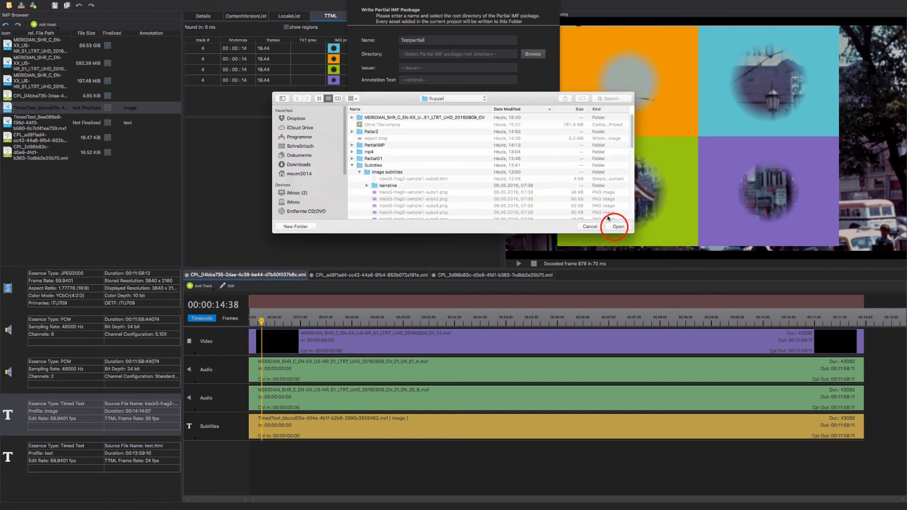
pyautogui.click(618, 227)
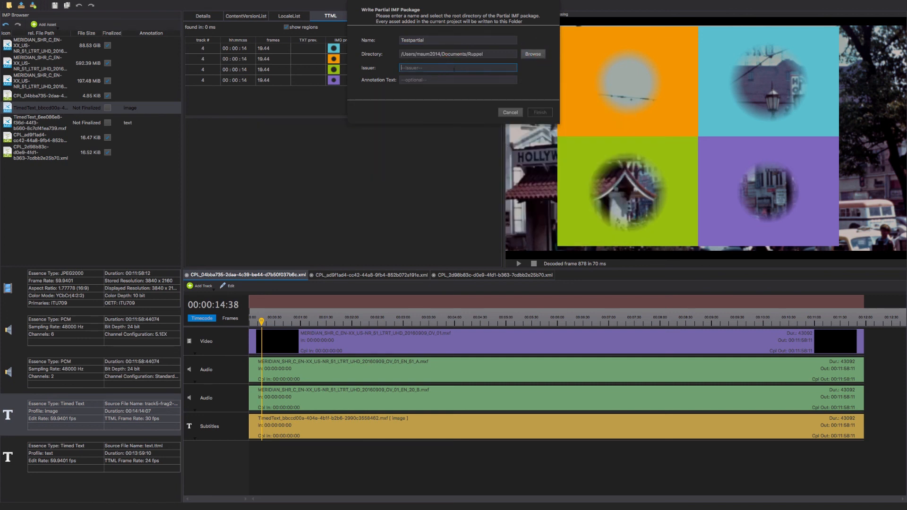
pyautogui.write('Krispin')
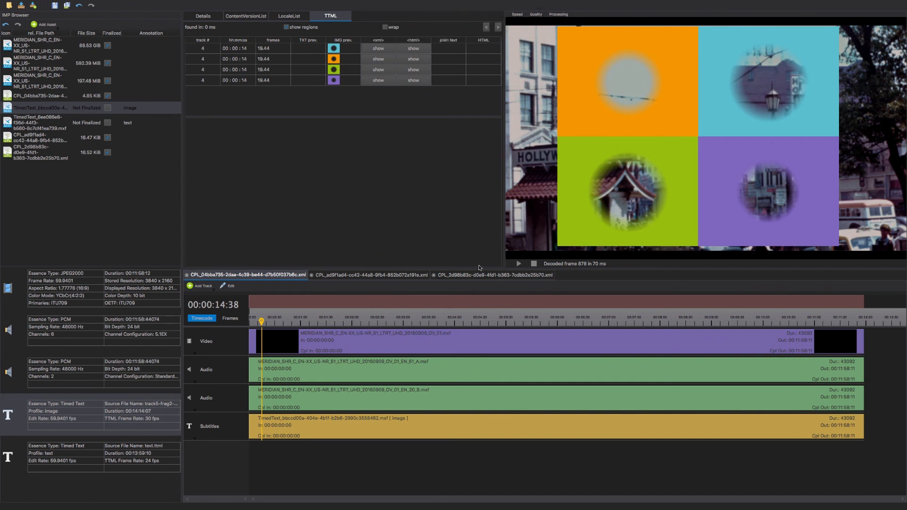
pyautogui.click(493, 276)
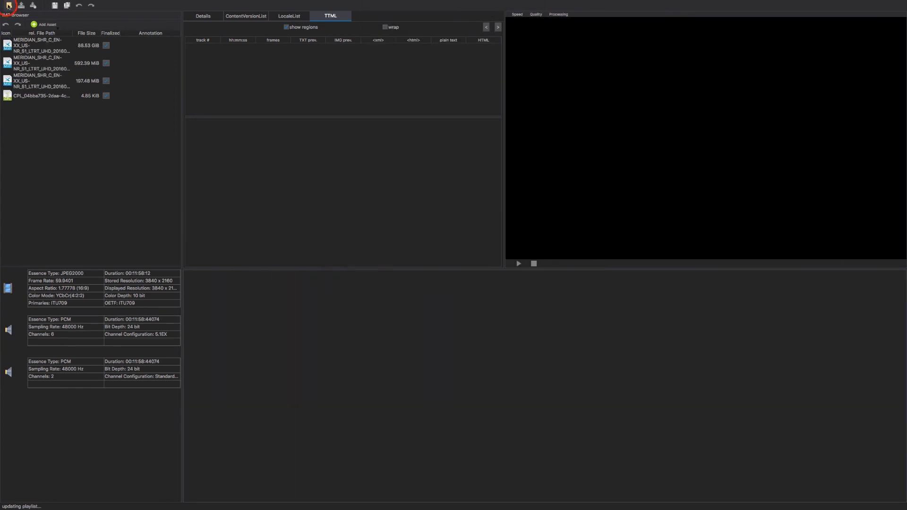
# Reopen the Testpartial package from its folder into the project.
pyautogui.click(8, 6)
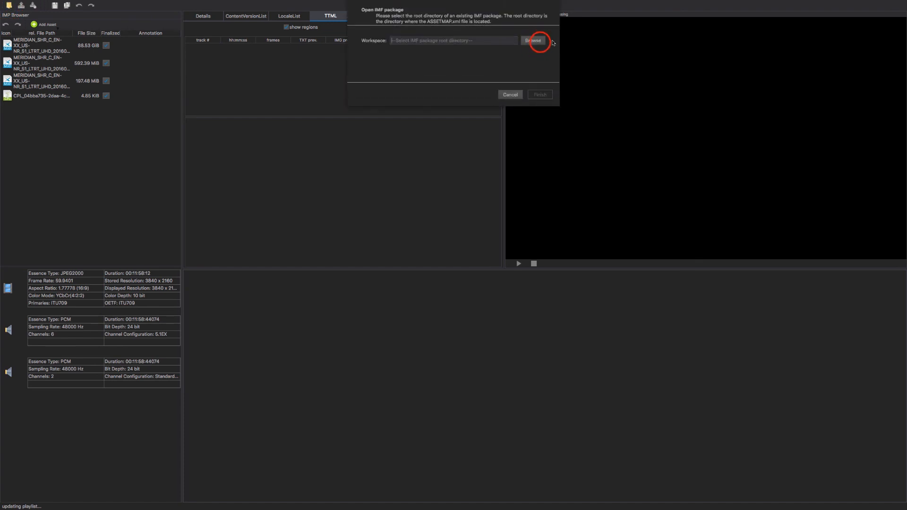
pyautogui.click(533, 39)
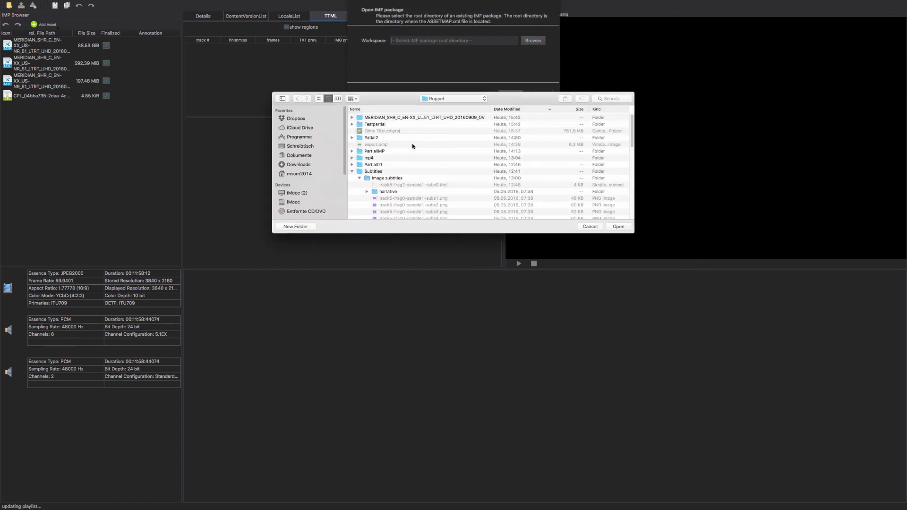
pyautogui.click(374, 123)
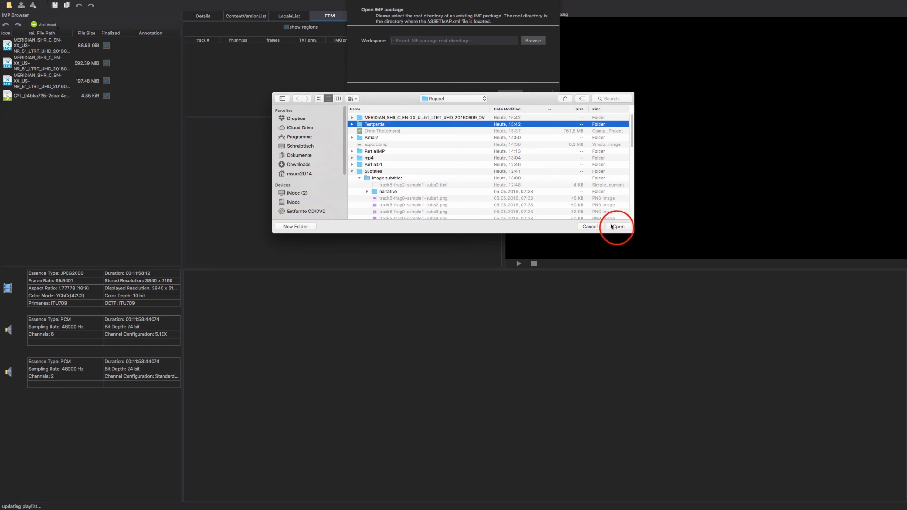
pyautogui.click(618, 226)
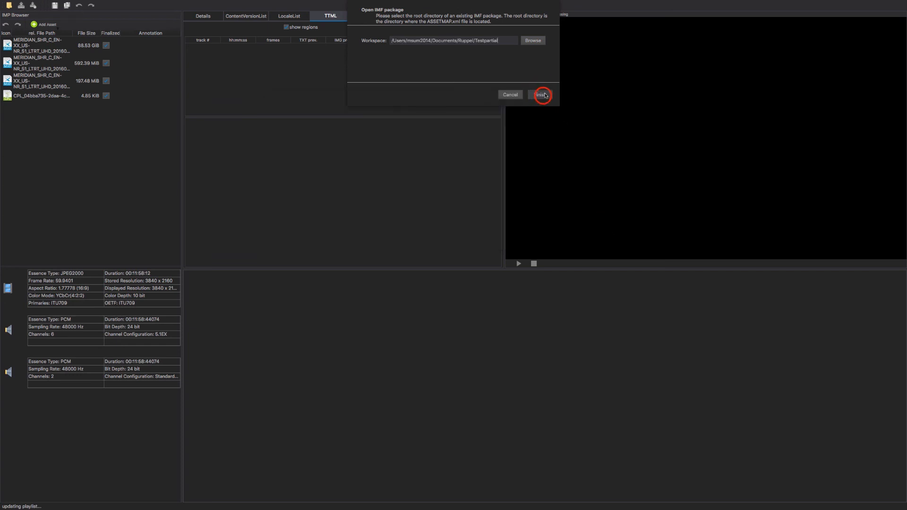
pyautogui.click(542, 94)
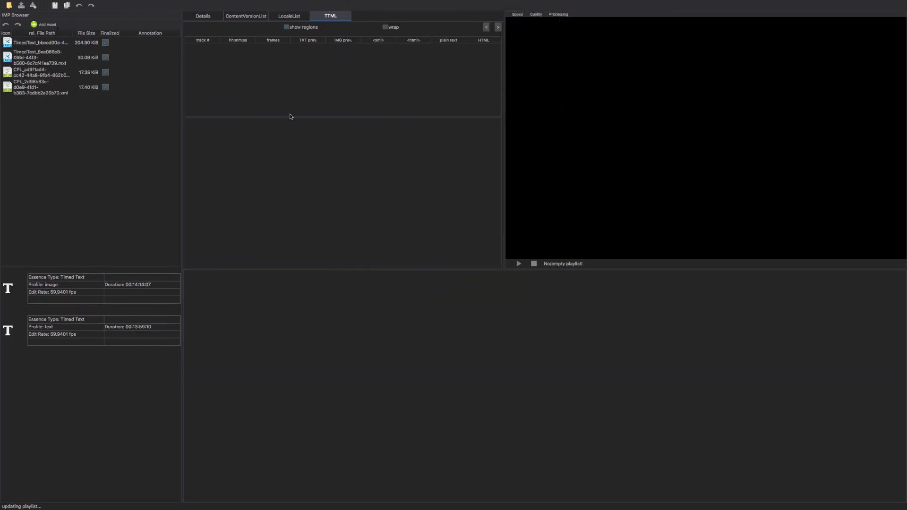
# Load the reimported CPL in the timeline and move the playhead to about three seconds.
pyautogui.click(36, 89)
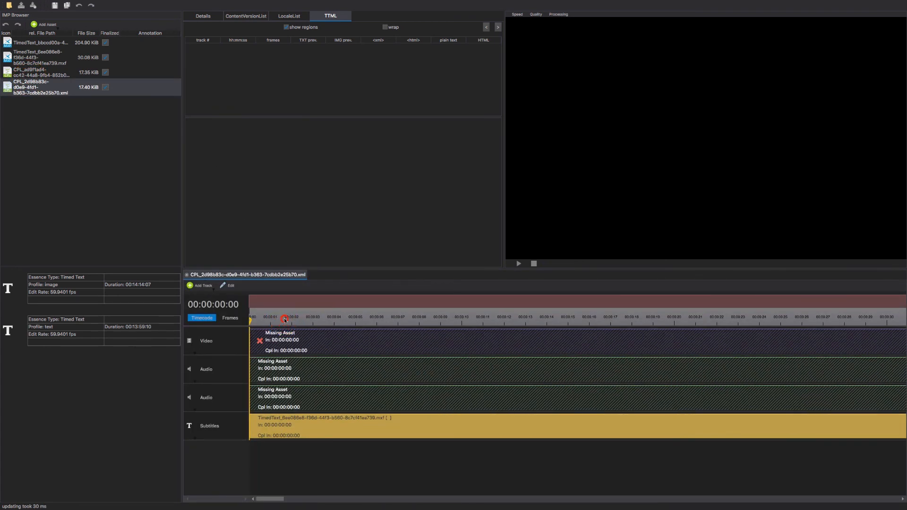
pyautogui.click(329, 317)
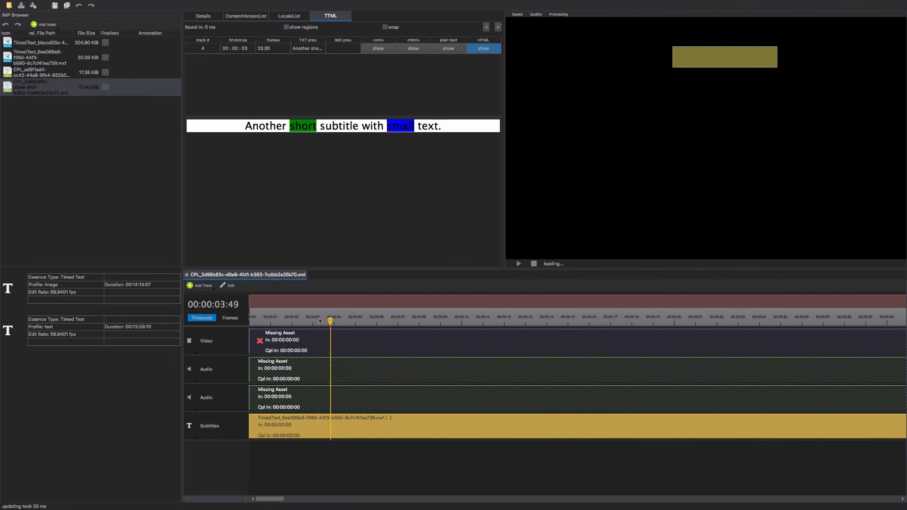